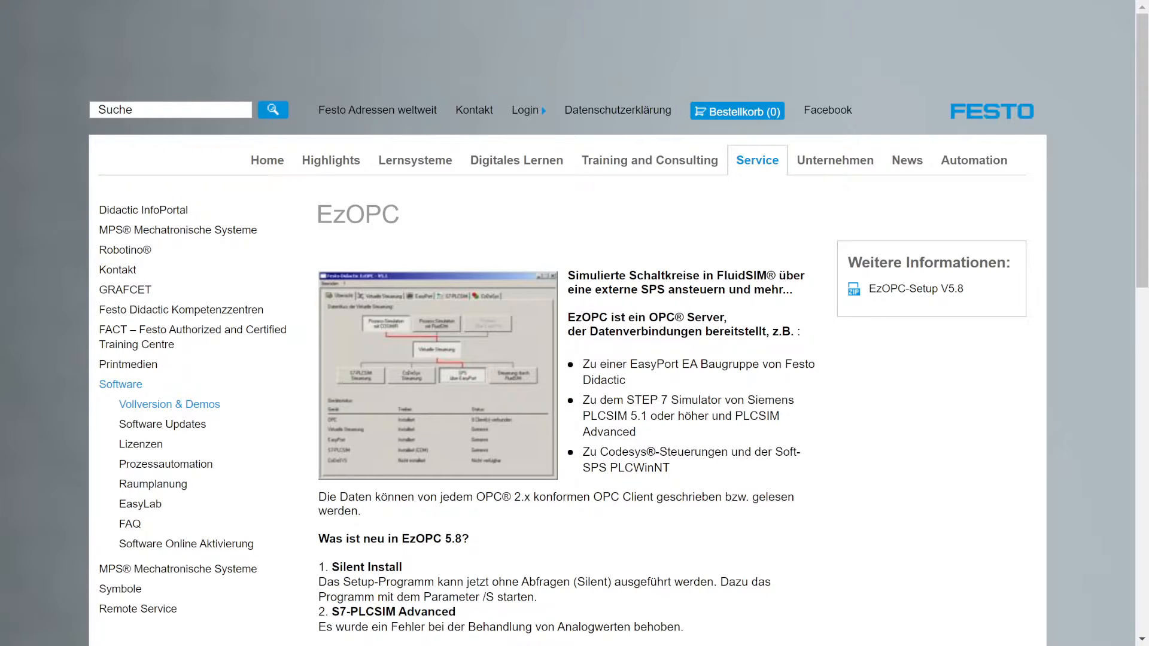
- Download the EzOPC-Setup V5.8 from the Festo EzOPC page
left_click(437, 376)
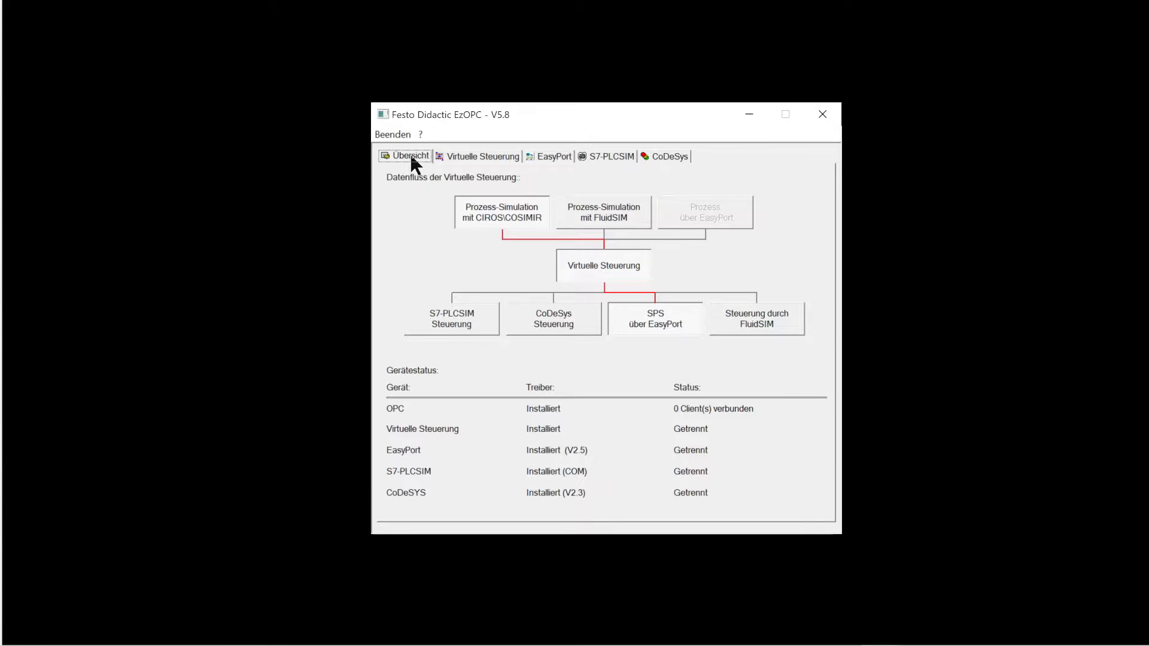
mouse_move(429, 218)
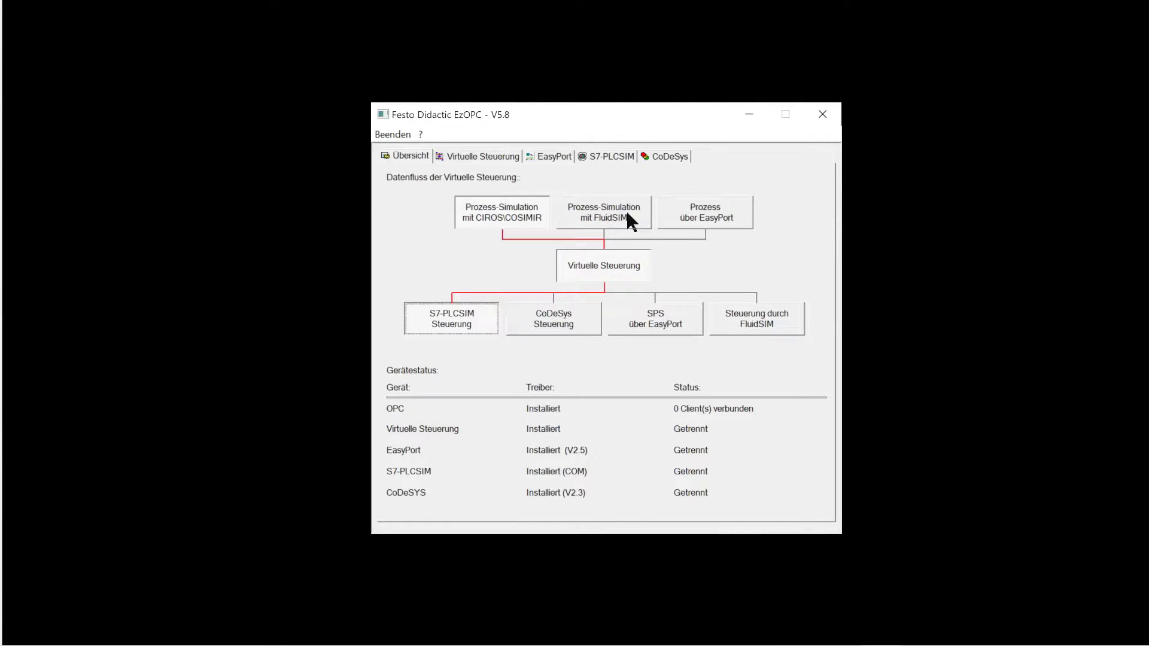
- Select FluidSIM as process simulation with S7-PLCSIM control and bring up EA-Bereiche festlegen
left_click(604, 212)
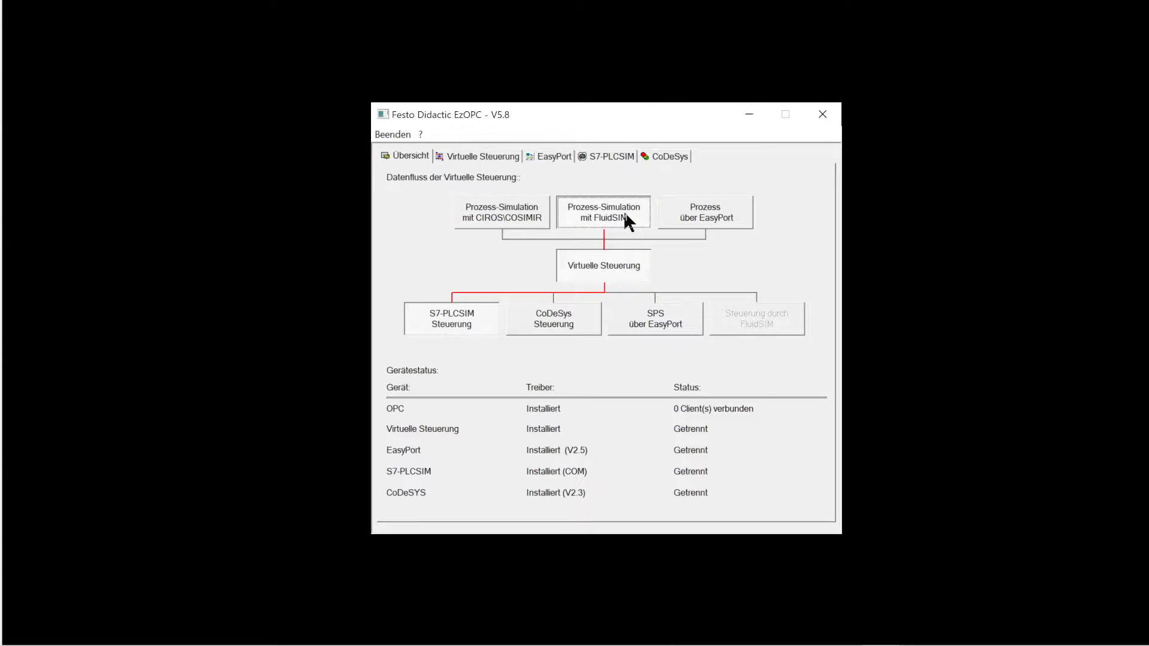
mouse_move(614, 163)
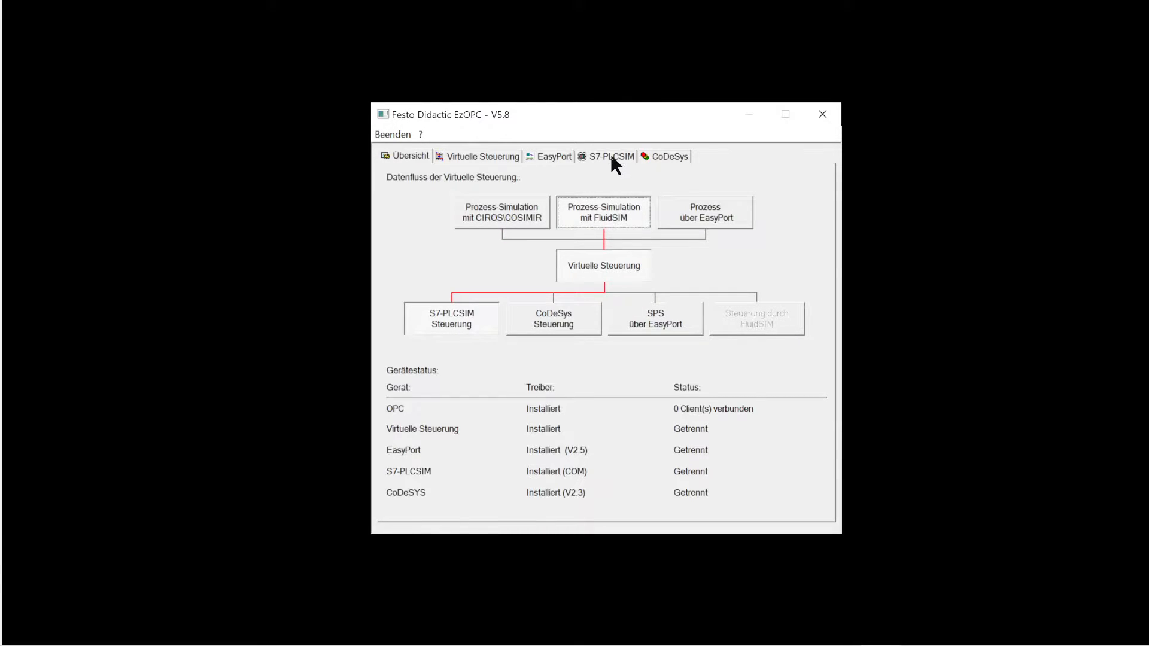
left_click(610, 156)
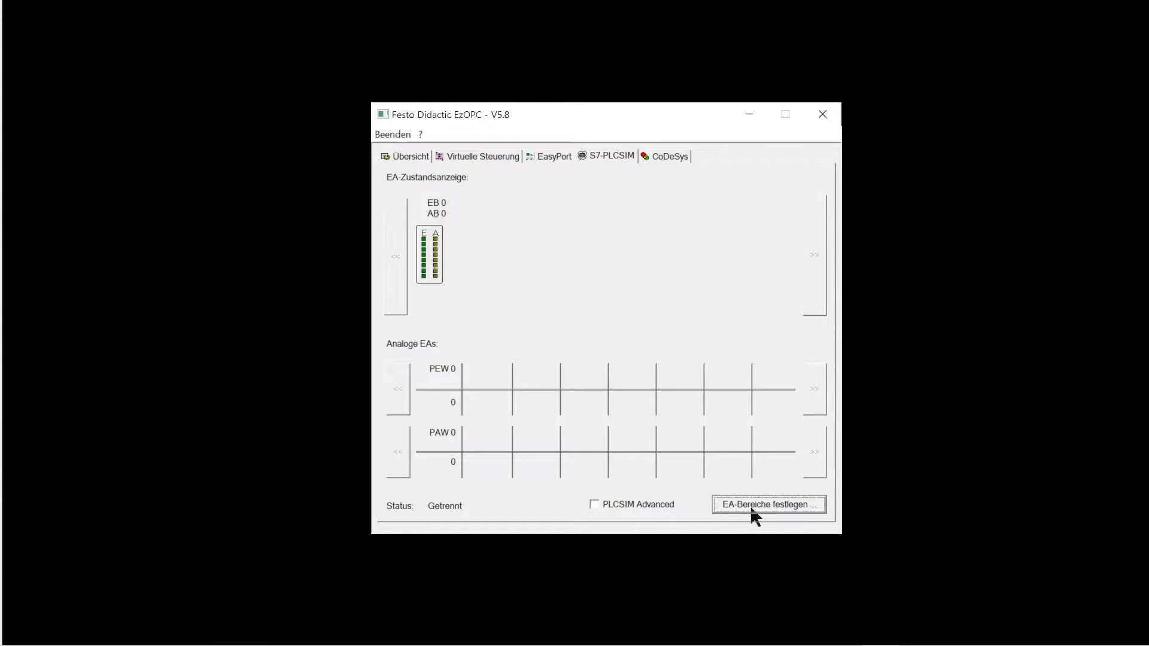
left_click(768, 504)
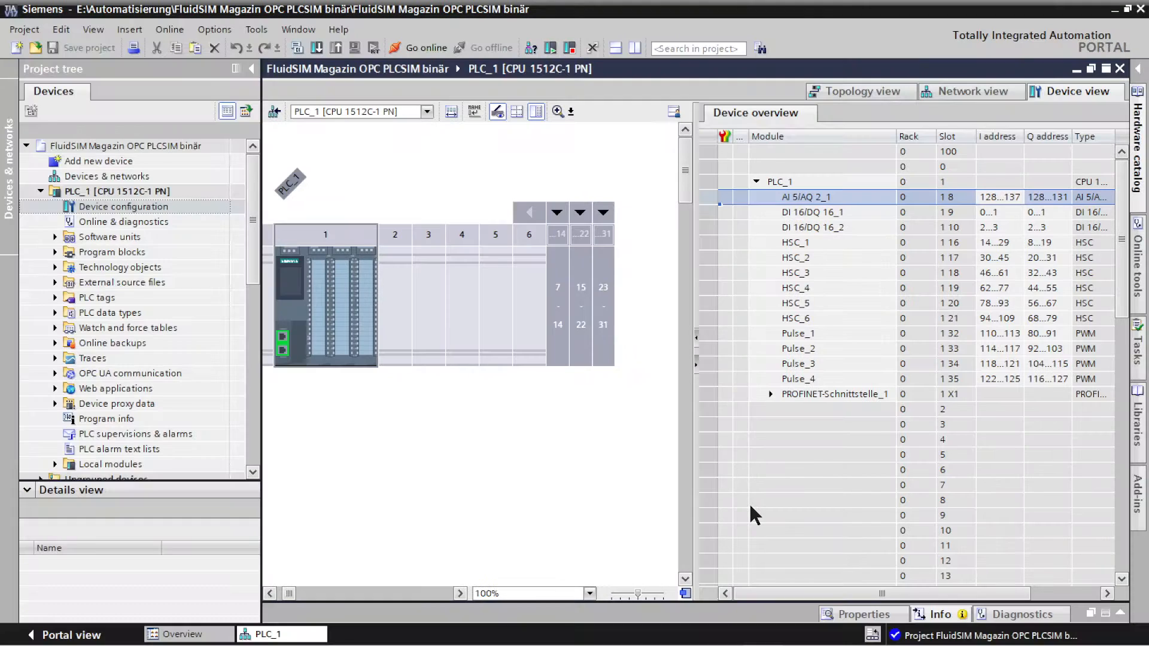
mouse_move(744, 490)
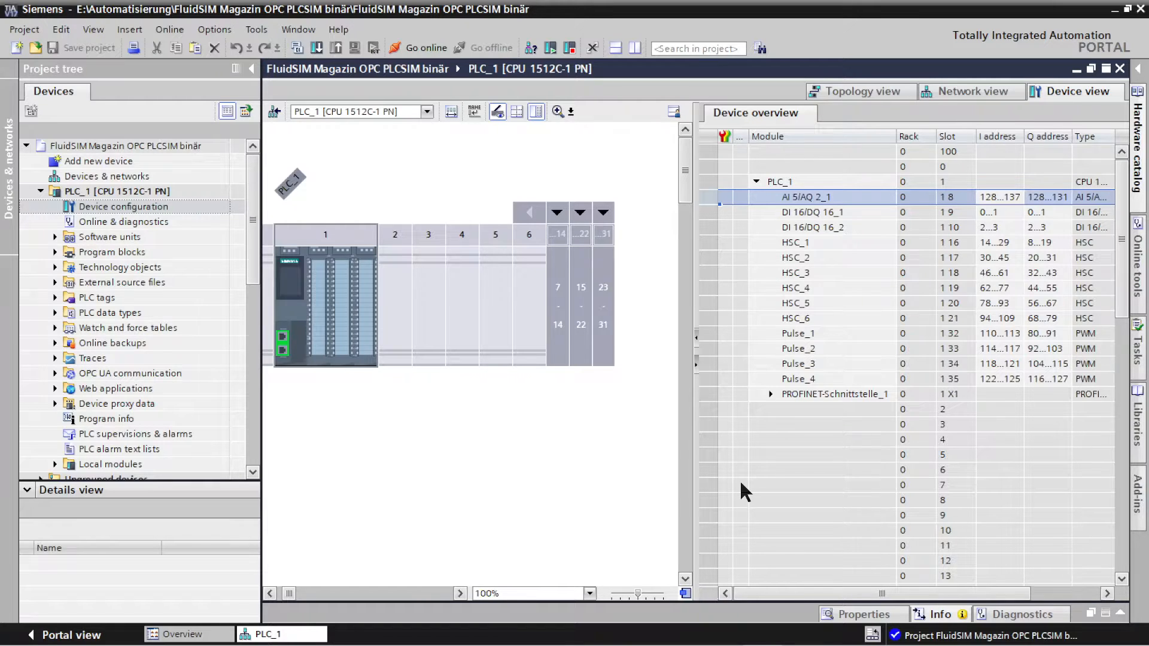
mouse_move(1008, 196)
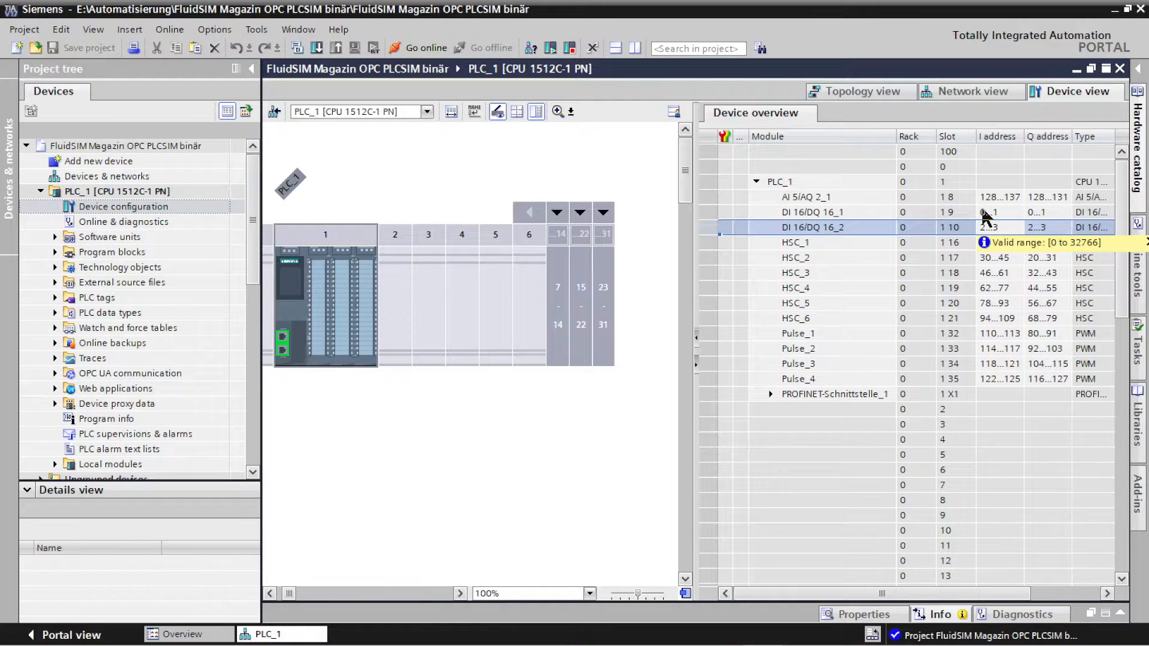
mouse_move(1021, 204)
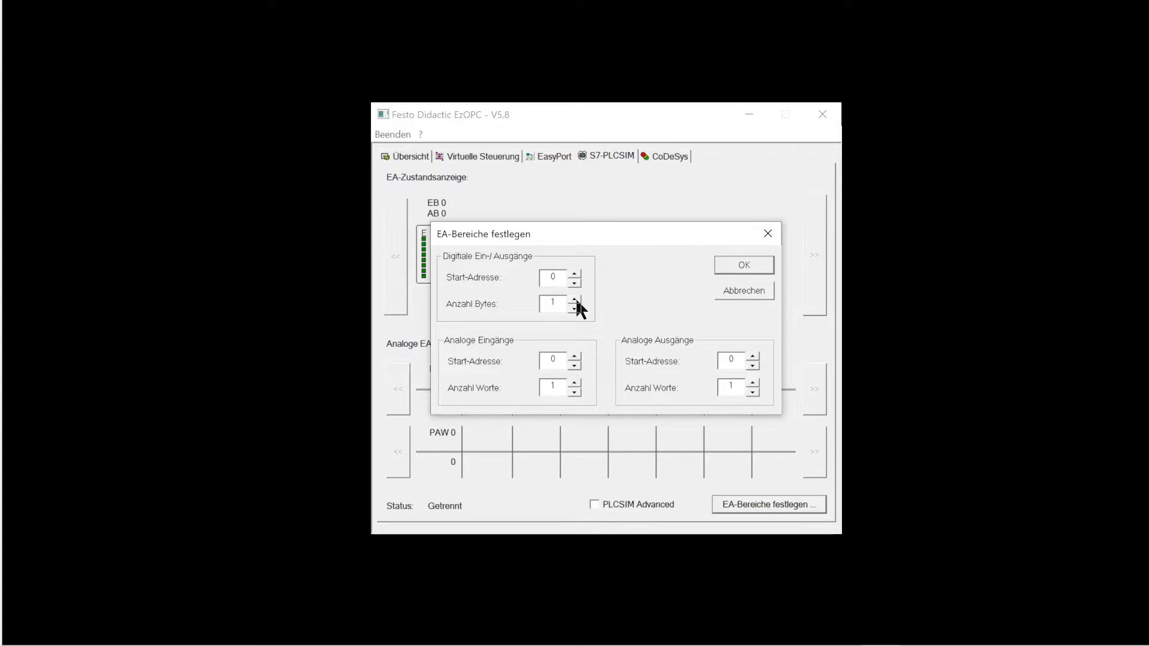
- Set 4 digital bytes, analog start address 128, 5 analog input words and 2 output words, then apply
left_click(554, 277)
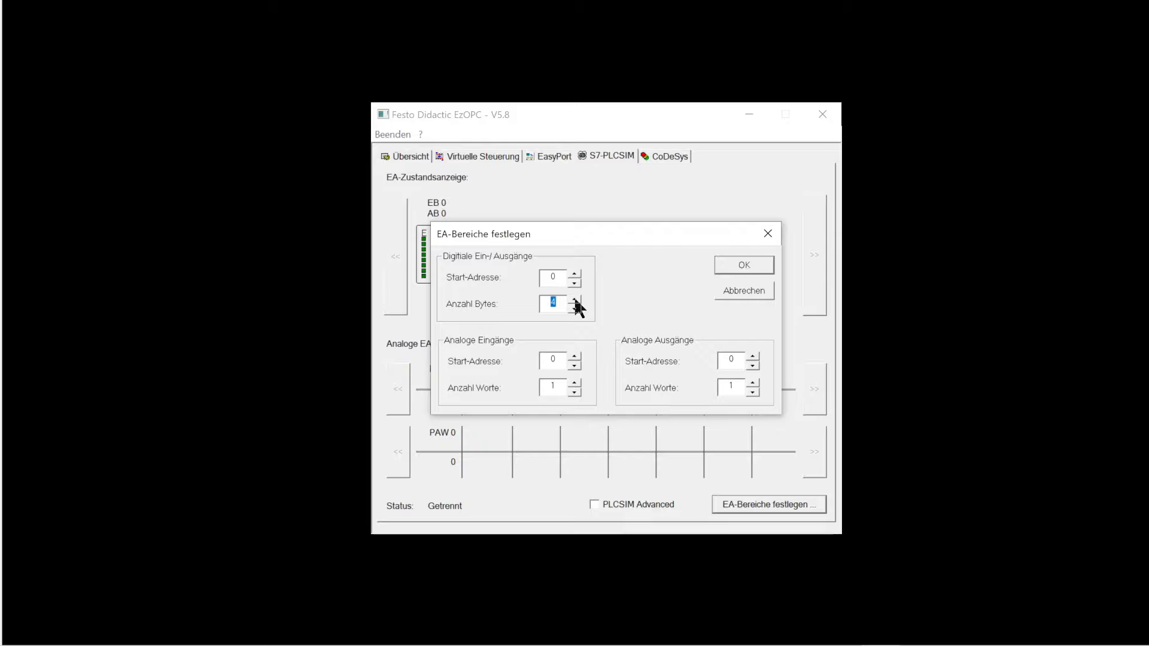
mouse_move(559, 360)
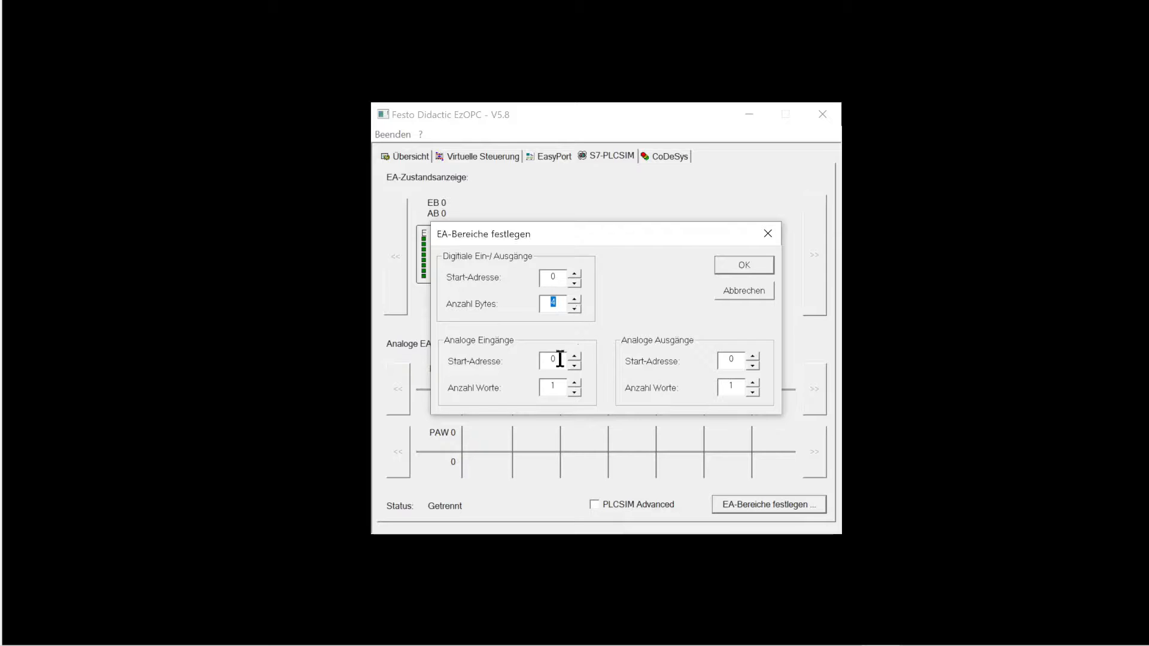
type("128")
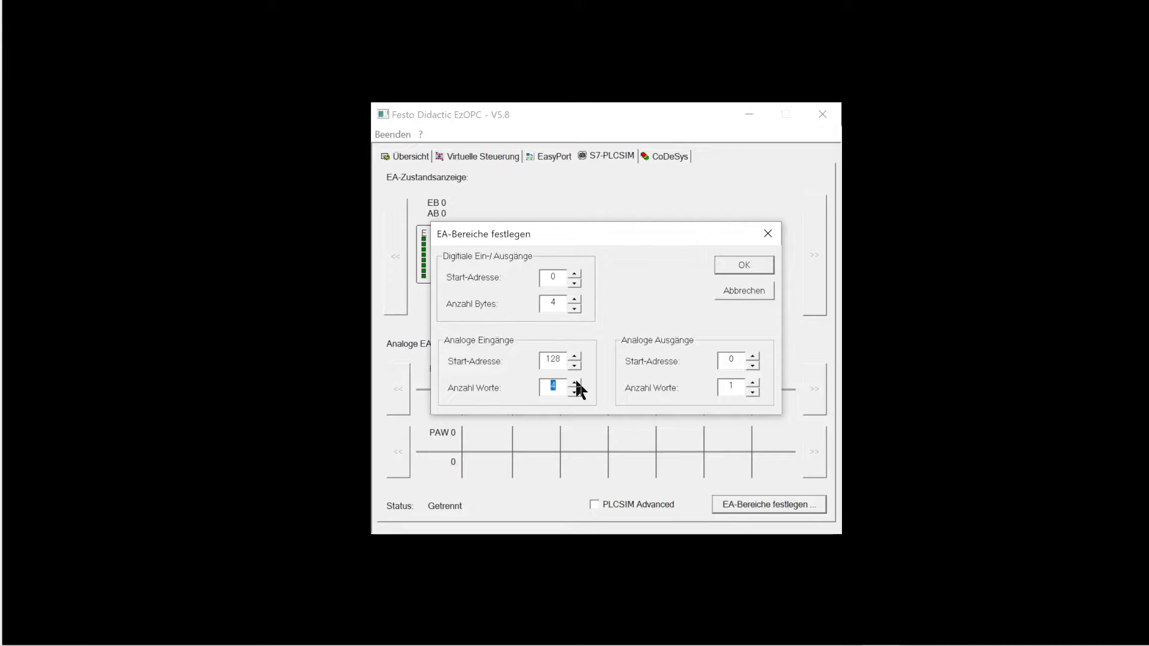
left_click(574, 384)
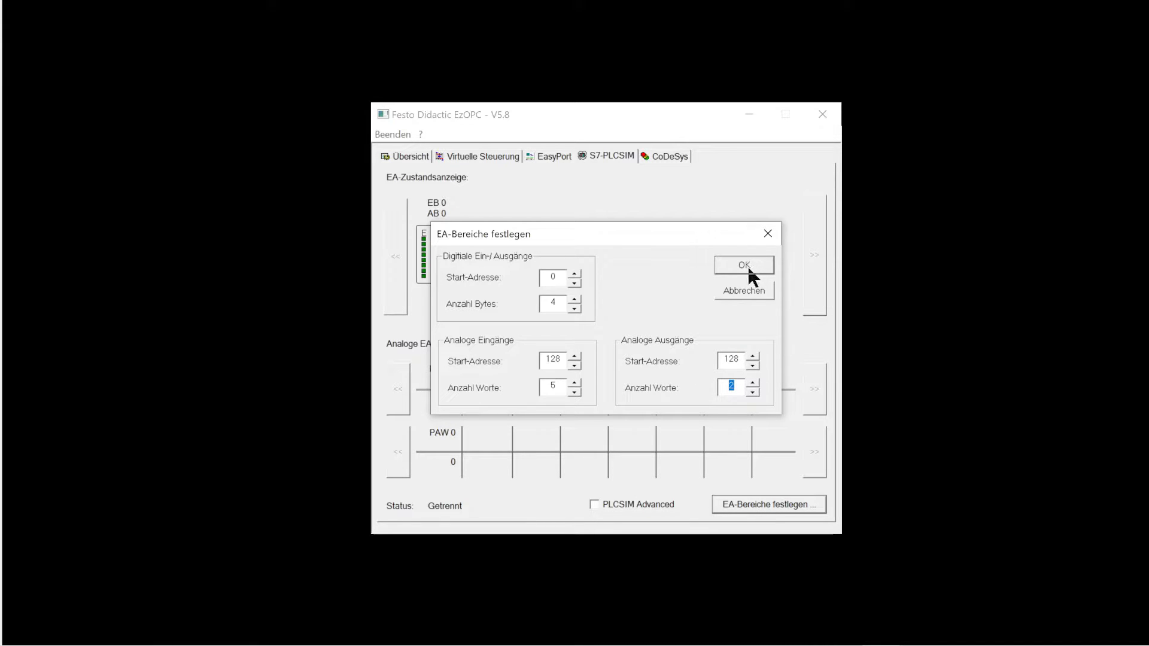
left_click(743, 265)
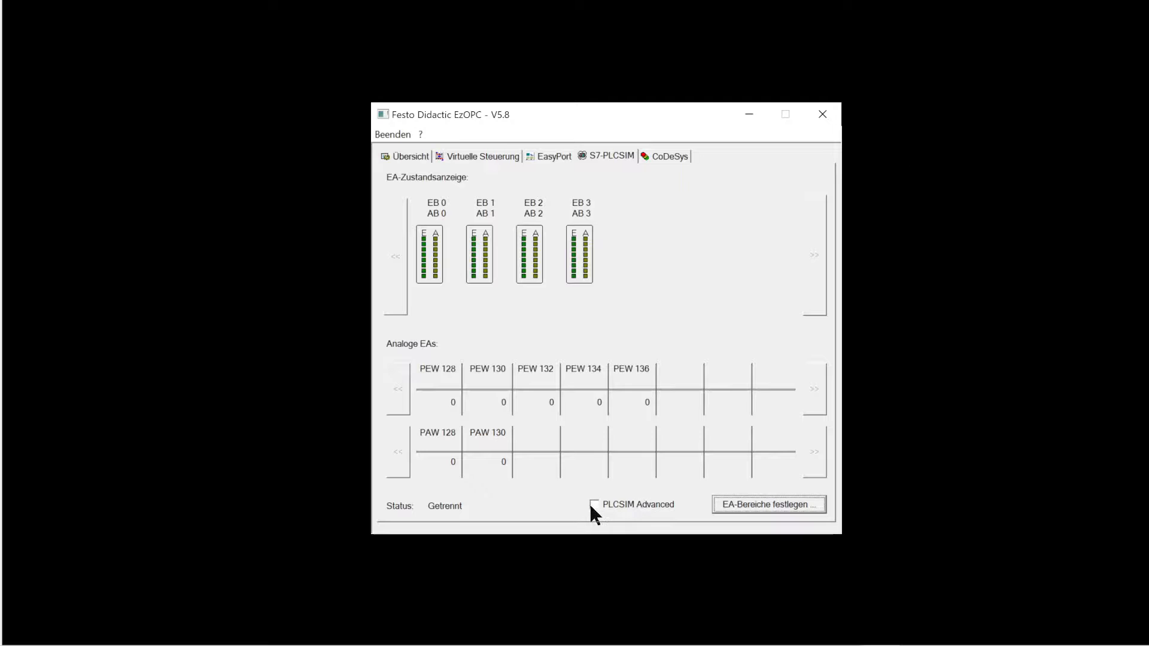
- Enable PLCSIM Advanced mode, acknowledge the restart notice and close EzOPC
left_click(595, 504)
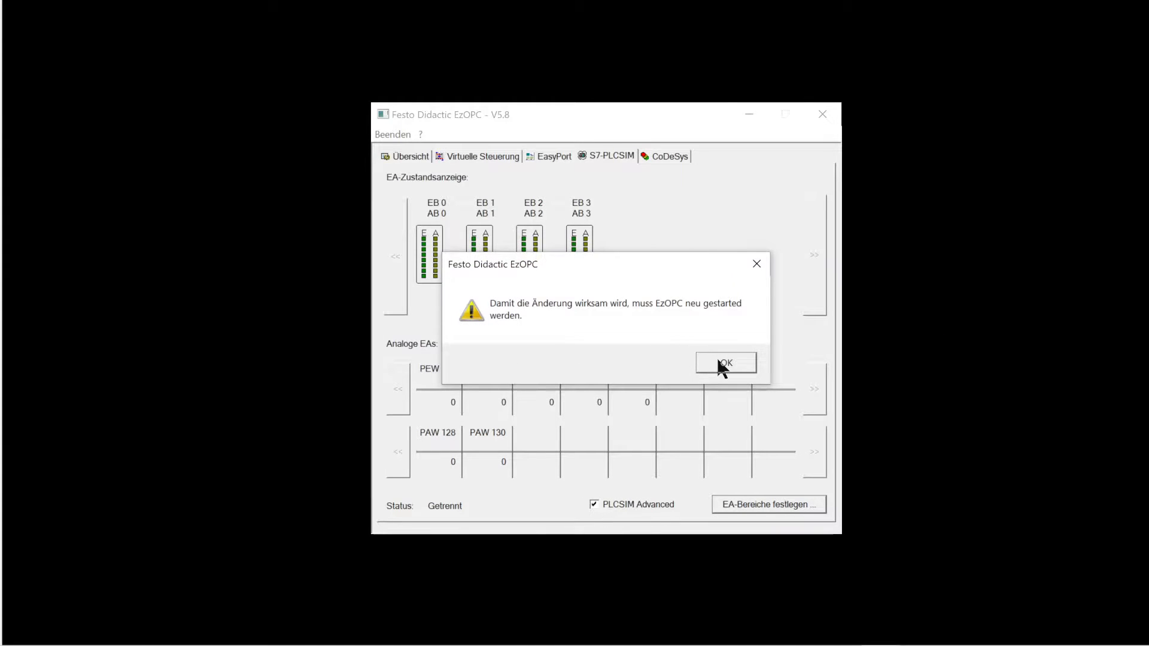
left_click(725, 363)
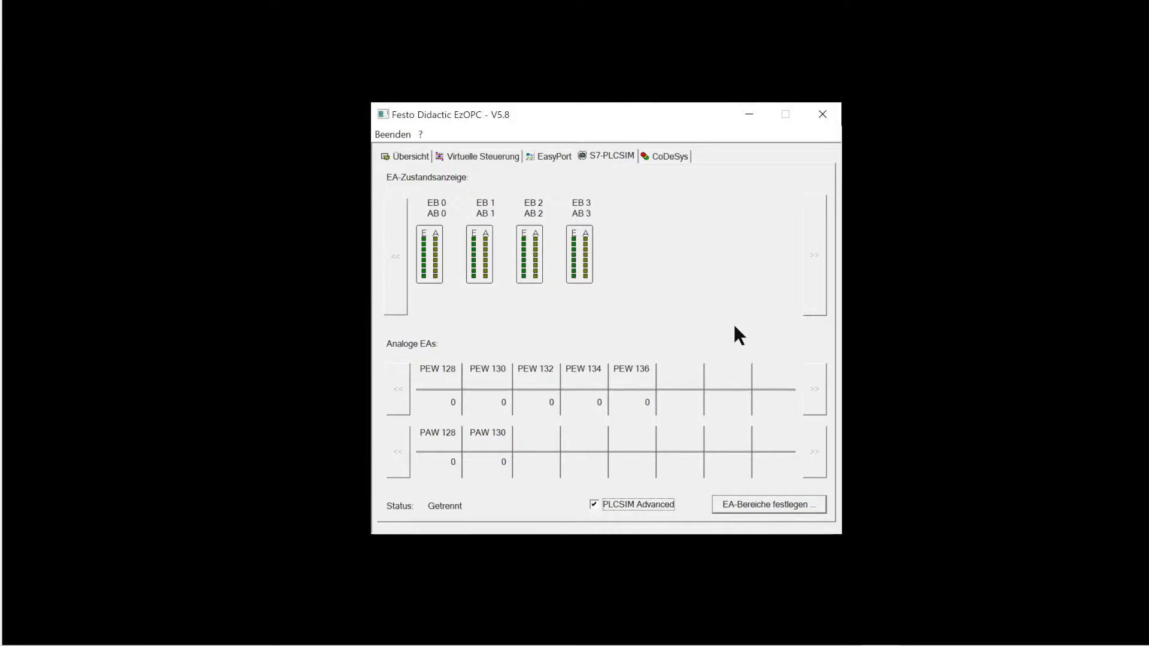
mouse_move(823, 114)
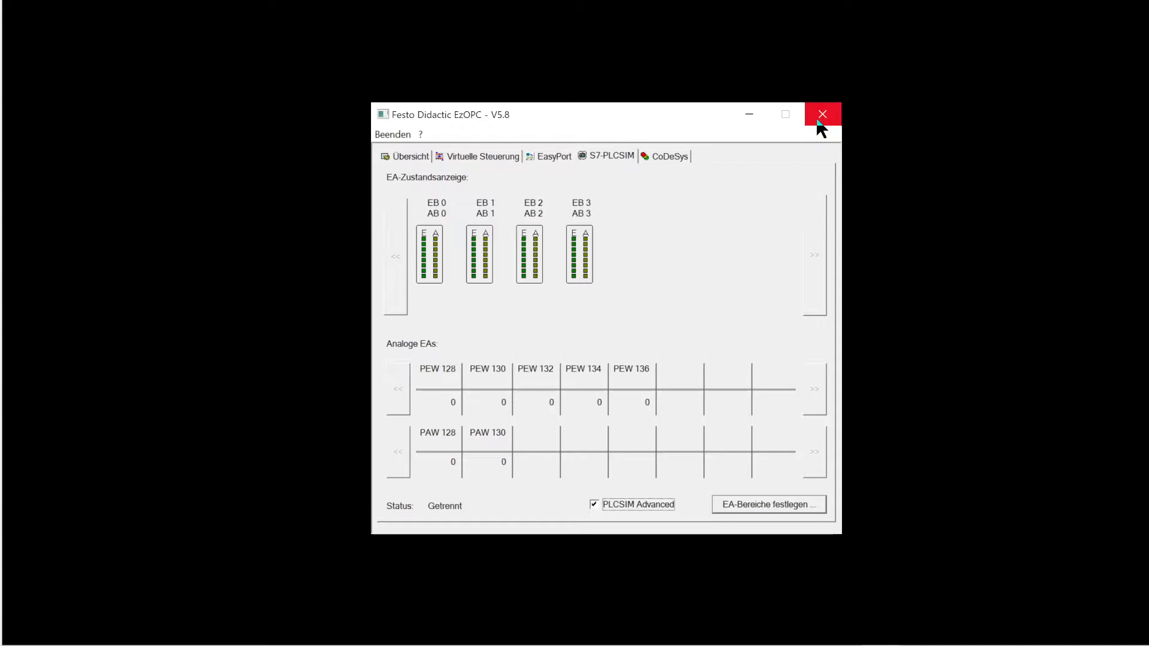
left_click(822, 114)
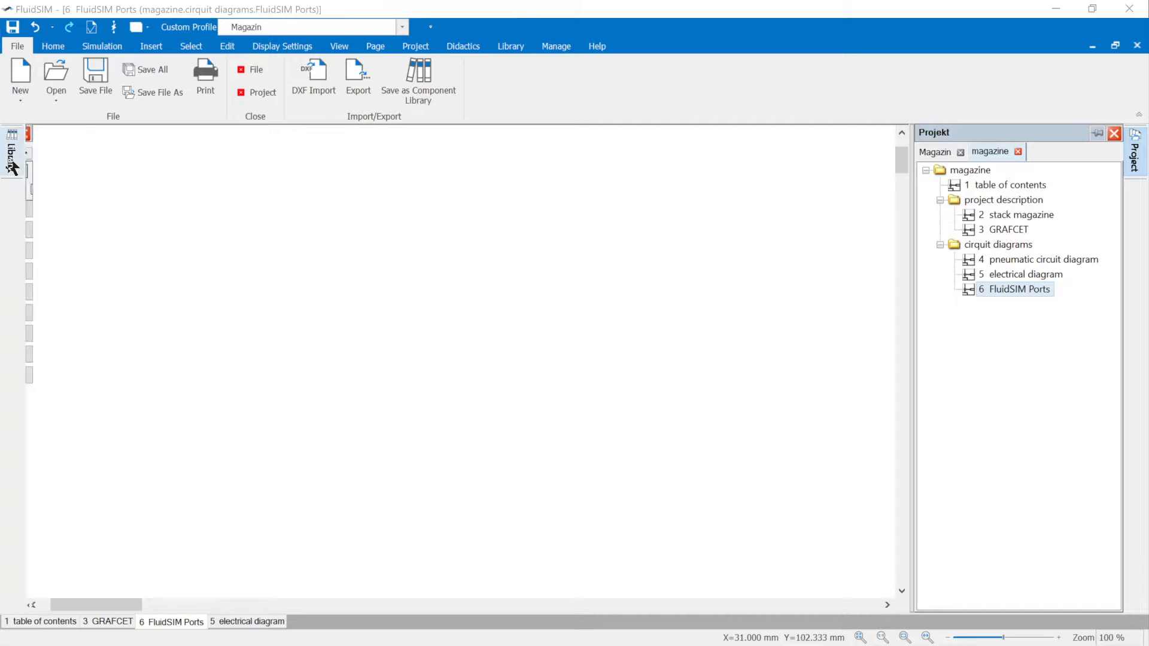
- From the EasyPort/OPC/DDE library, place the FluidSIM In/Out and Analog In/Out ports on the page
left_click(11, 158)
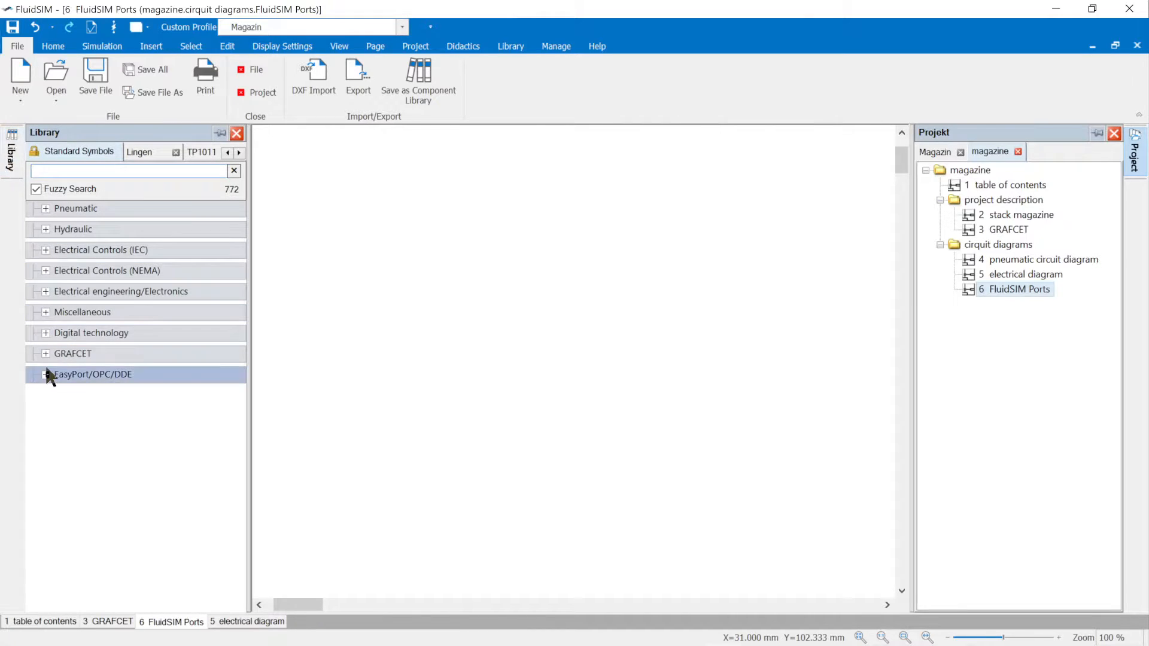
left_click(44, 375)
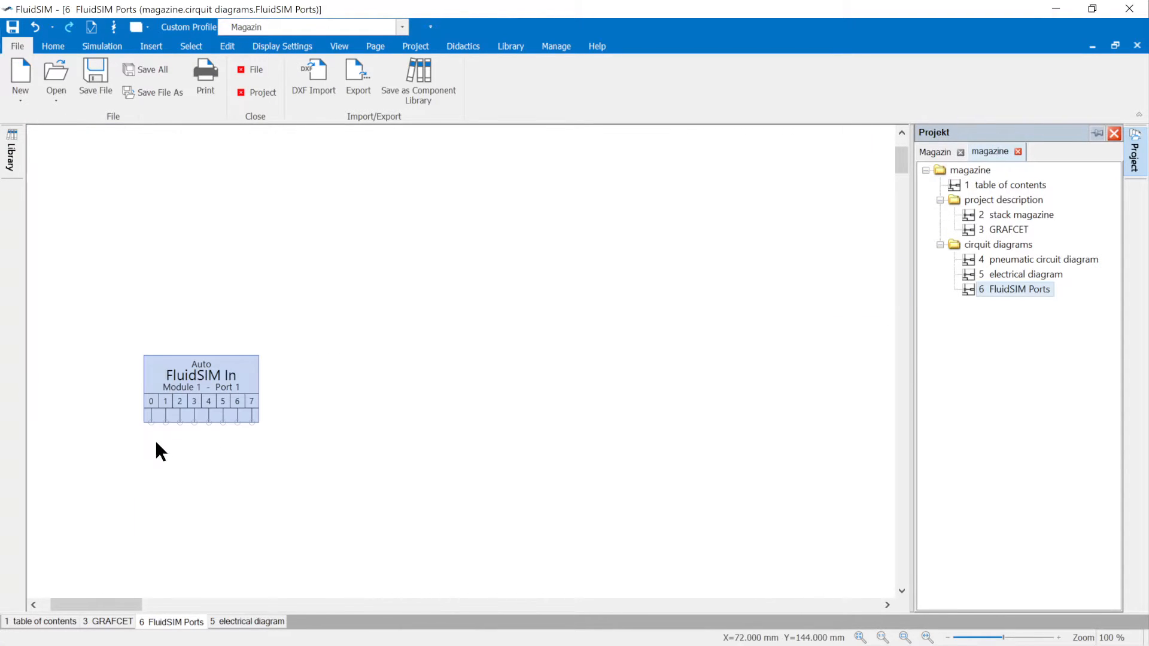
left_click(10, 151)
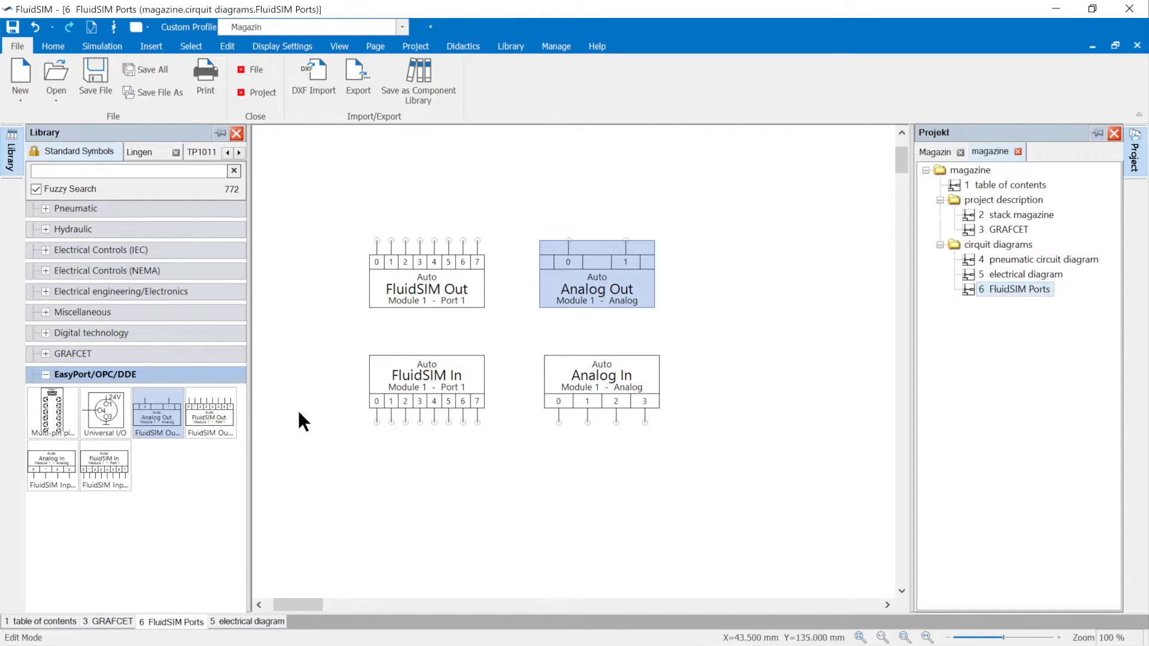
mouse_move(330, 414)
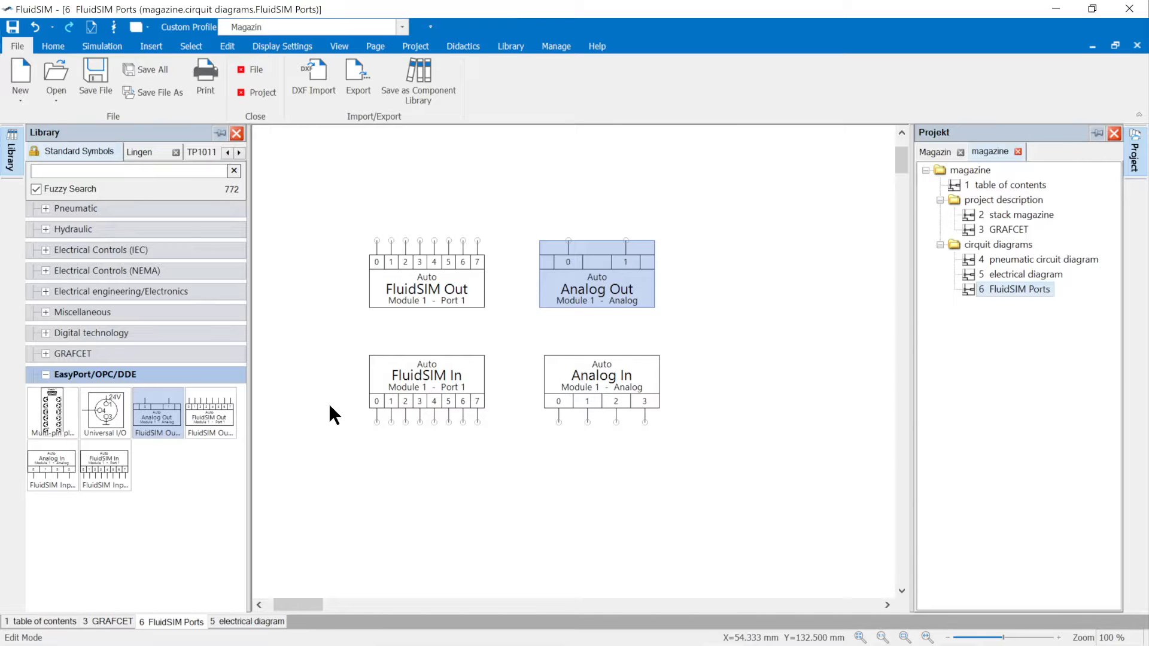
mouse_move(402, 300)
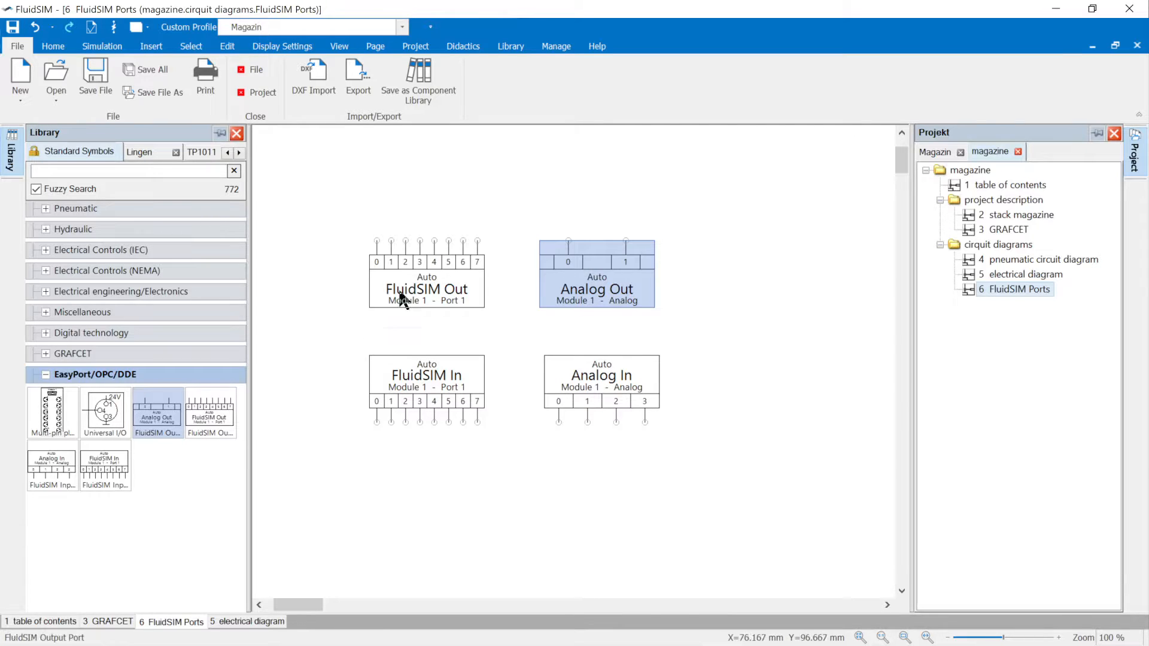
left_click(426, 274)
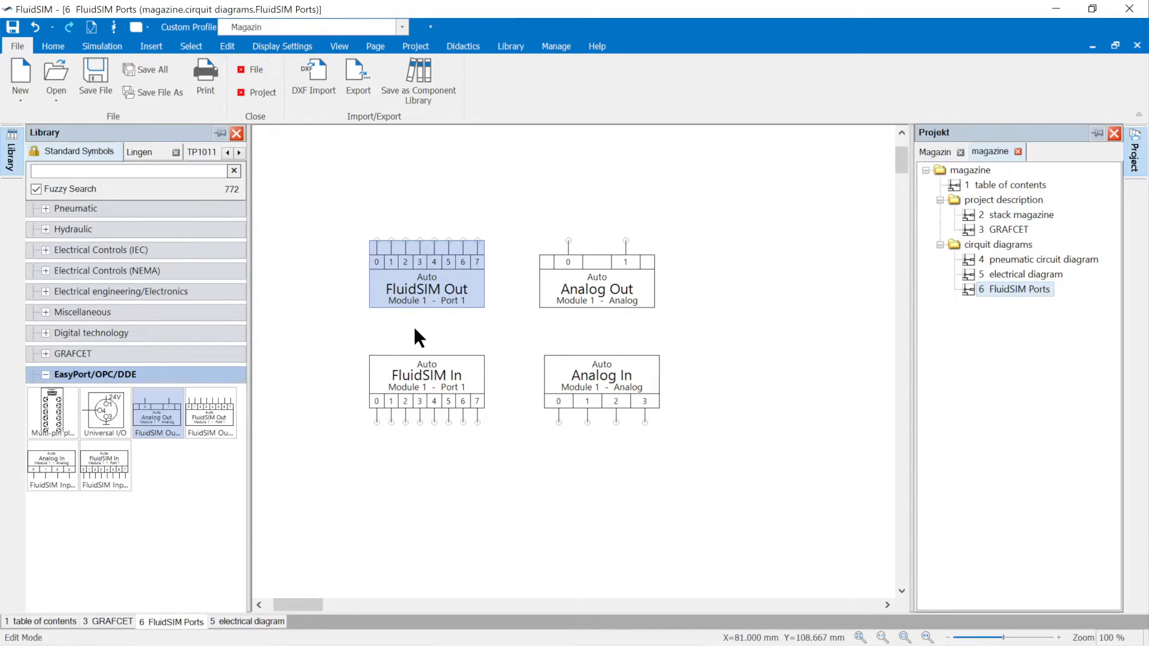
left_click(427, 389)
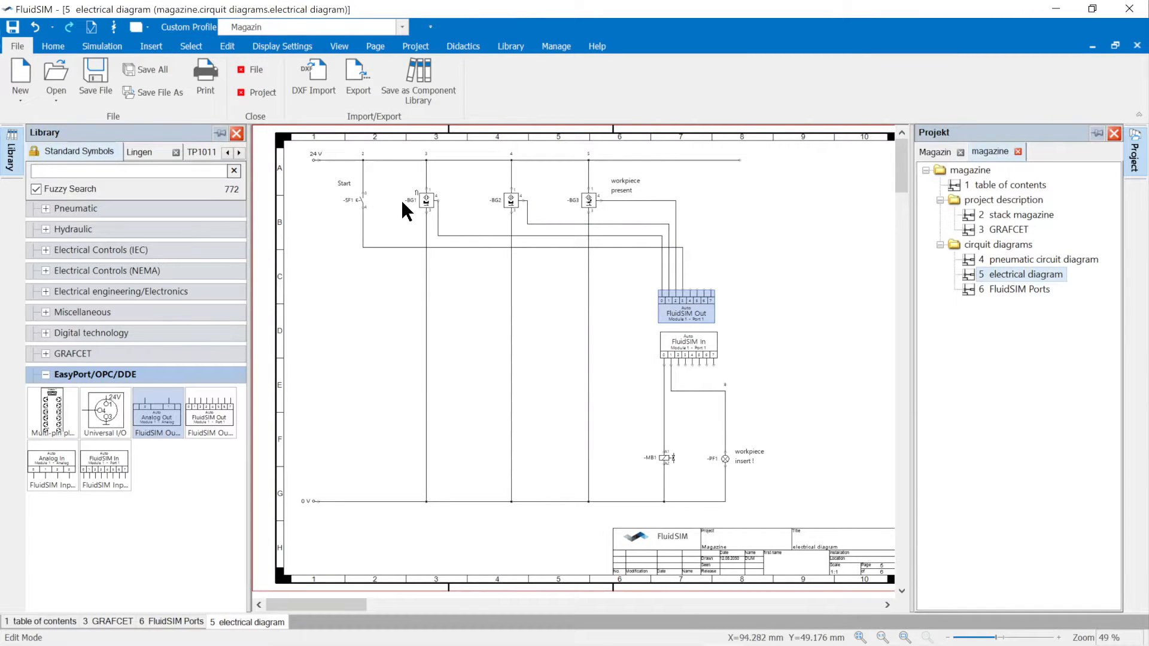
mouse_move(673, 304)
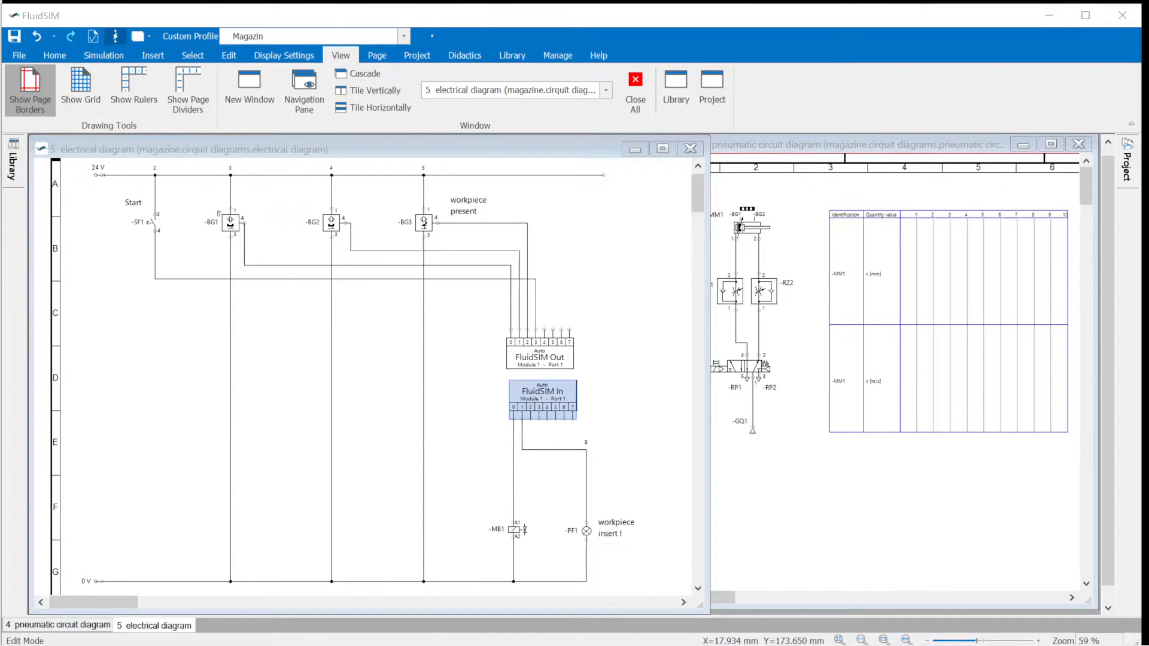
mouse_move(533, 360)
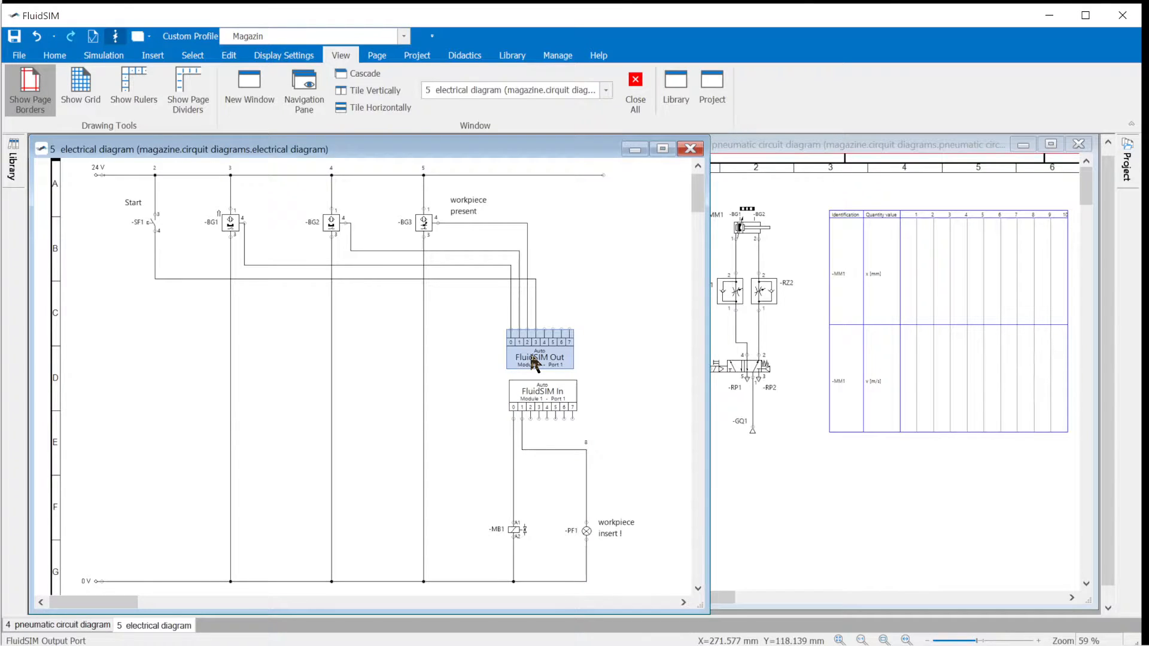
- Set the FluidSIM Out port to connect via an OPC connection
double_click(539, 358)
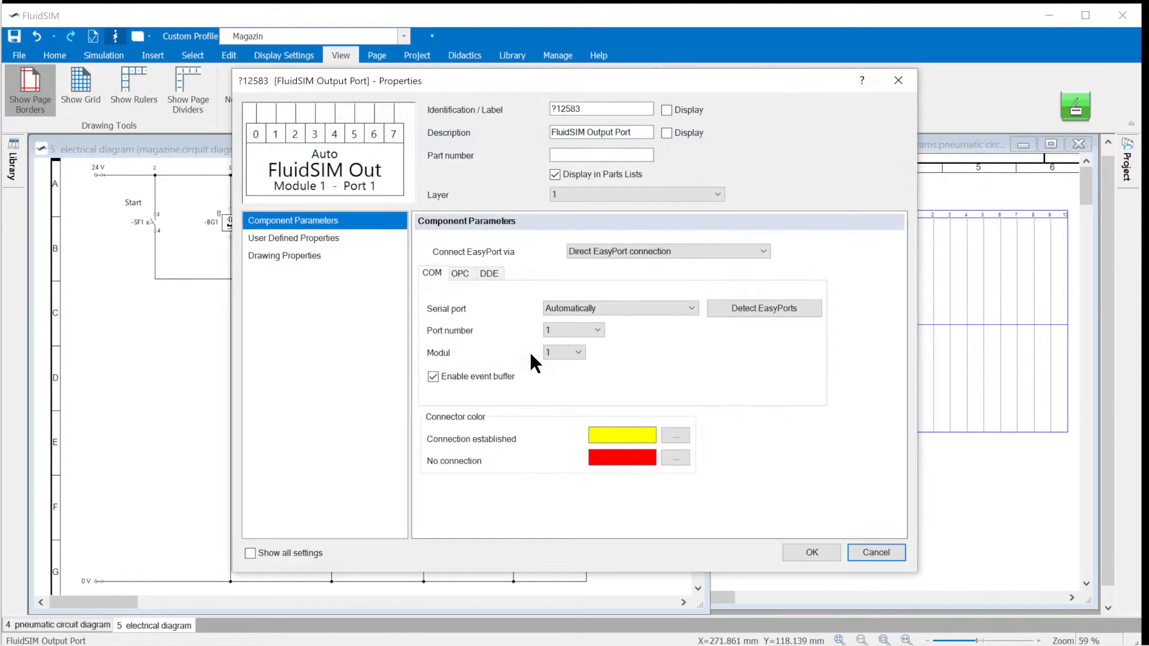
left_click(764, 251)
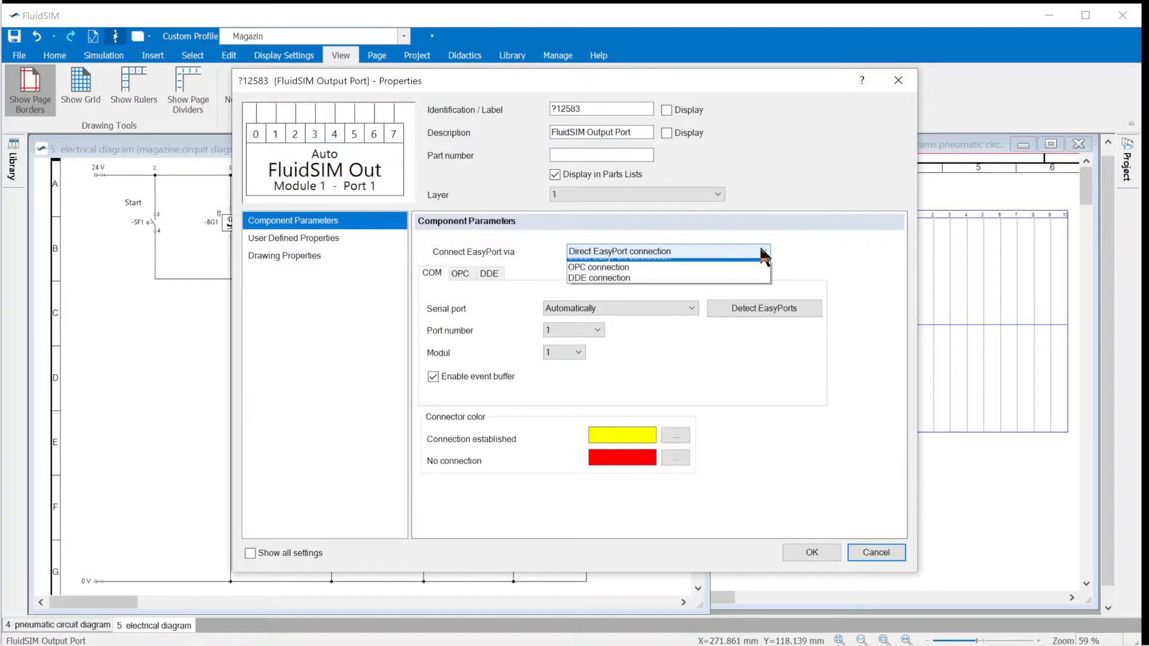
left_click(599, 267)
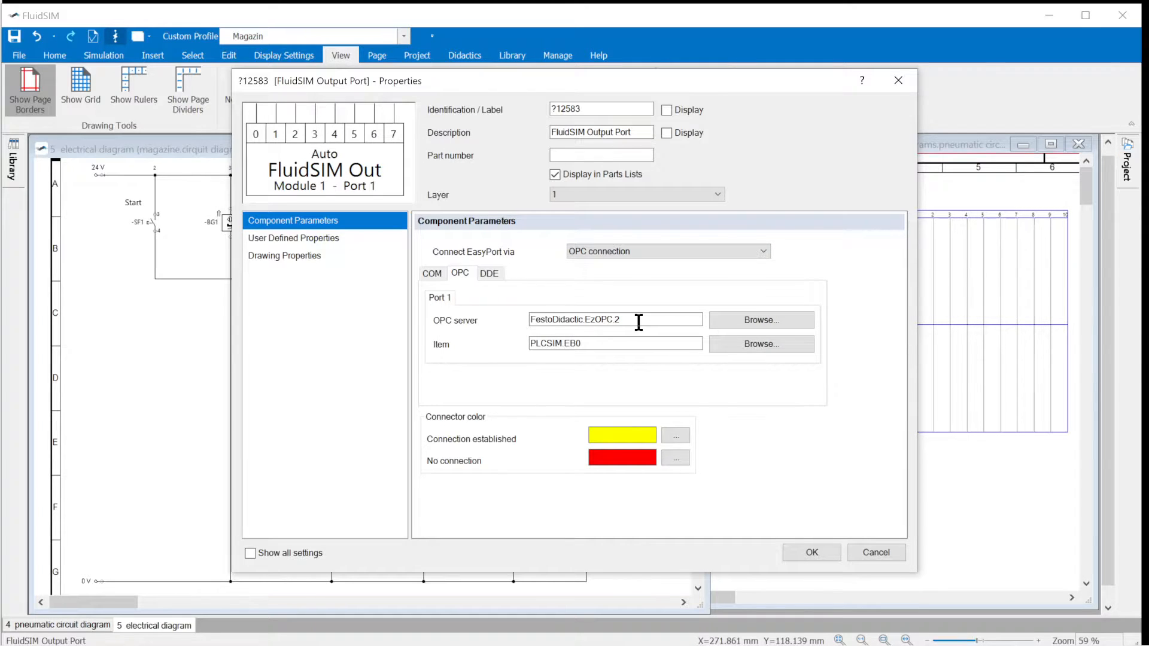
mouse_move(708, 347)
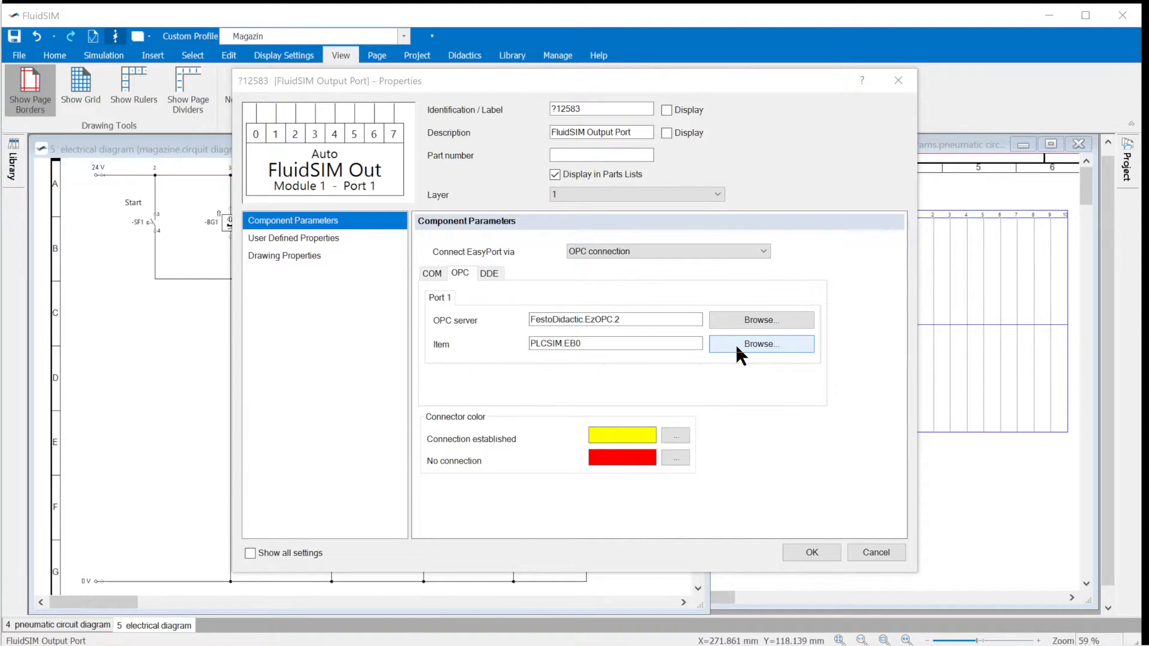
- Browse the PLCSIM items, choose EB0 as the output port's item and apply
left_click(761, 344)
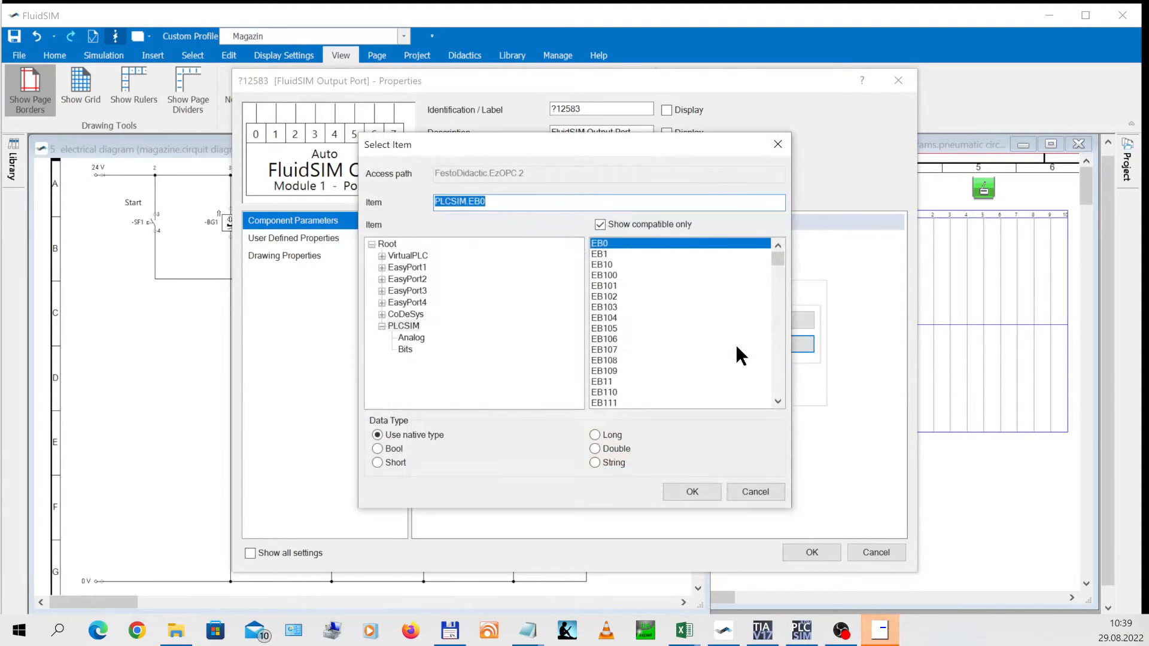
left_click(403, 326)
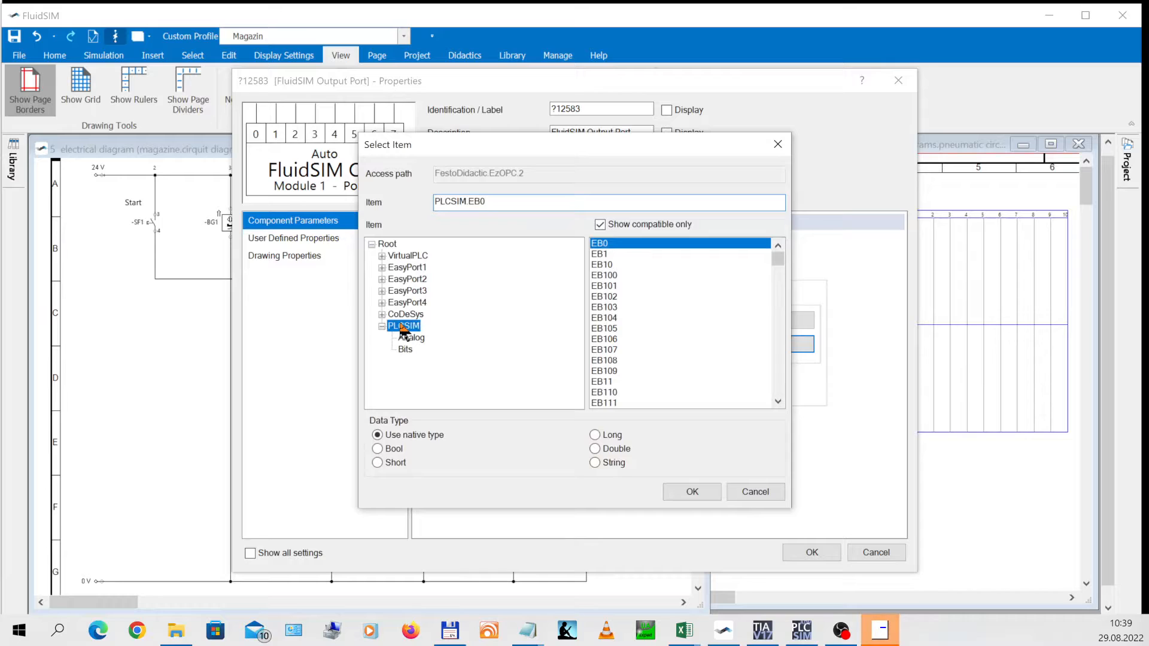
mouse_move(618, 254)
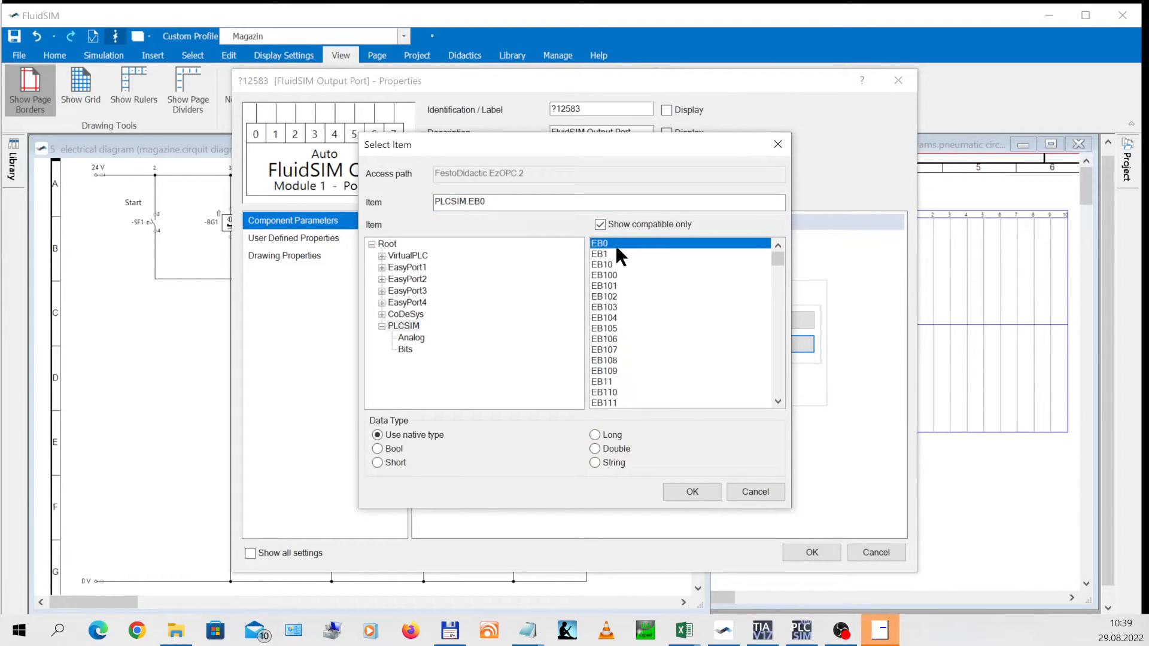
mouse_move(691, 492)
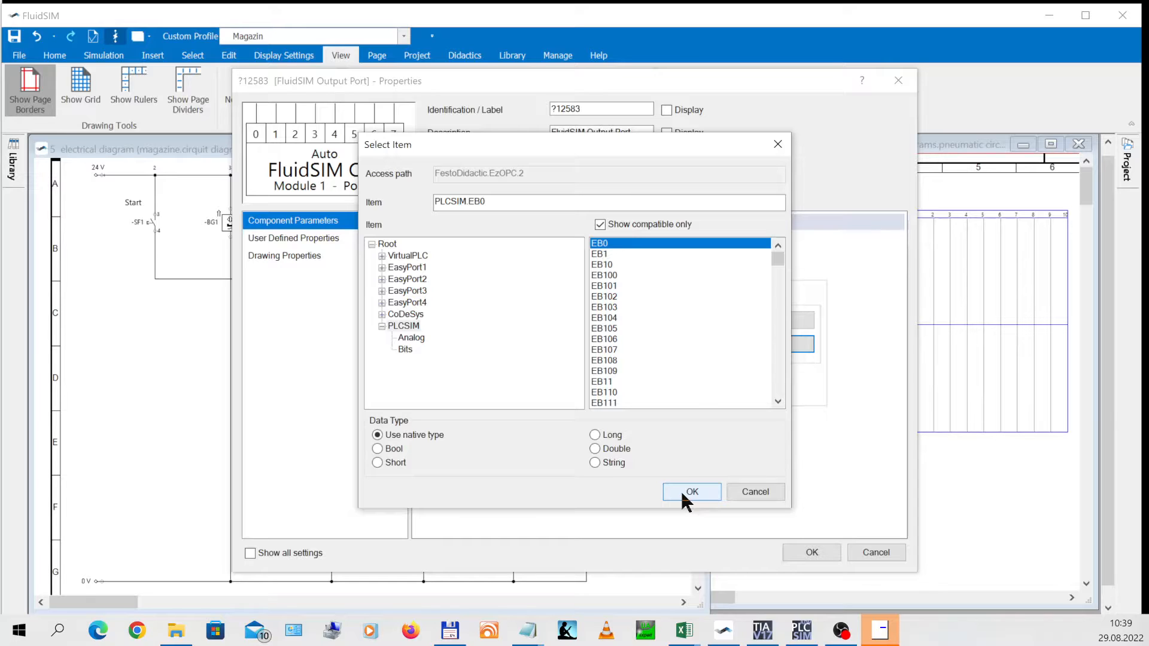
left_click(692, 492)
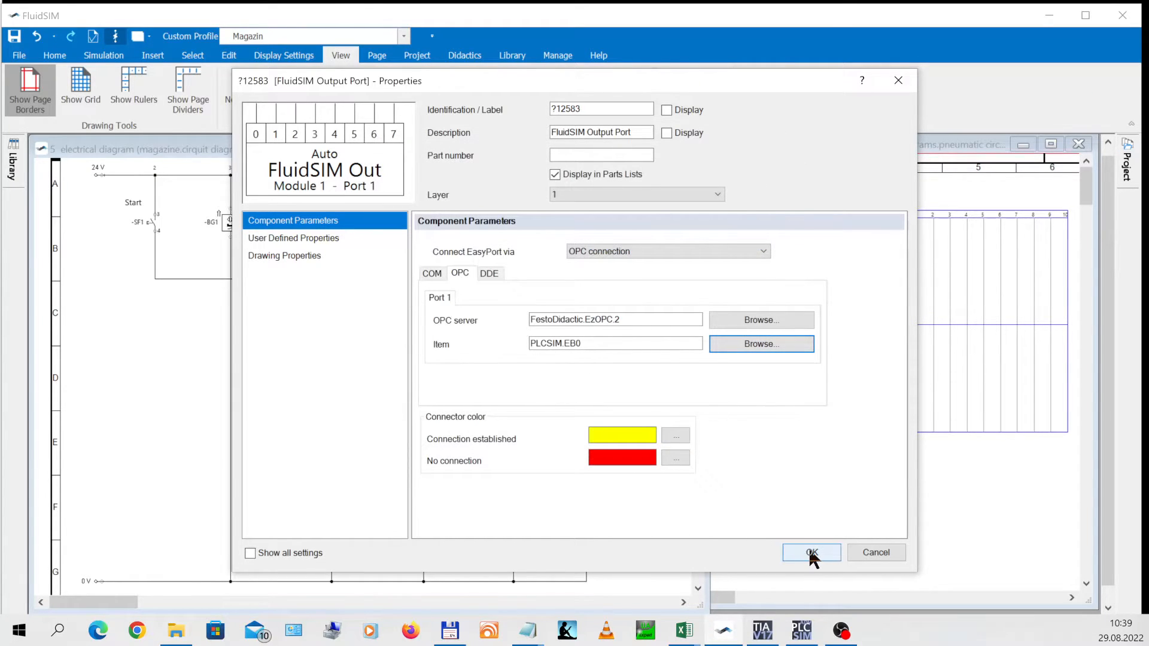
left_click(812, 553)
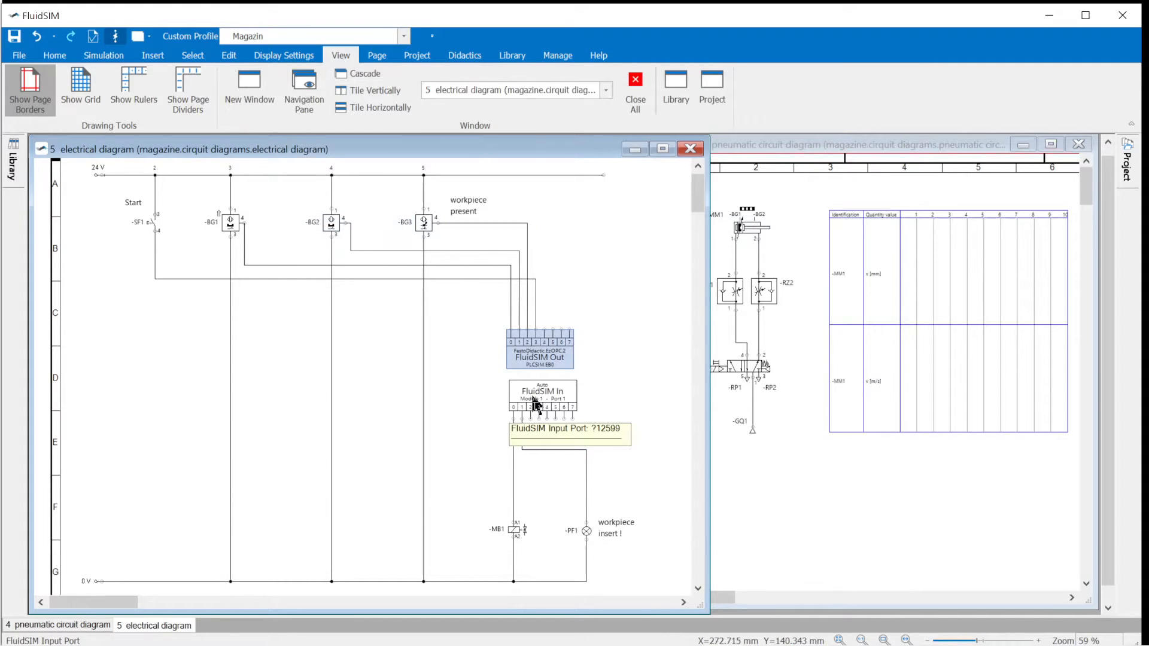
- Set the FluidSIM In port to an OPC connection with PLCSIM item AB0 and apply
double_click(541, 394)
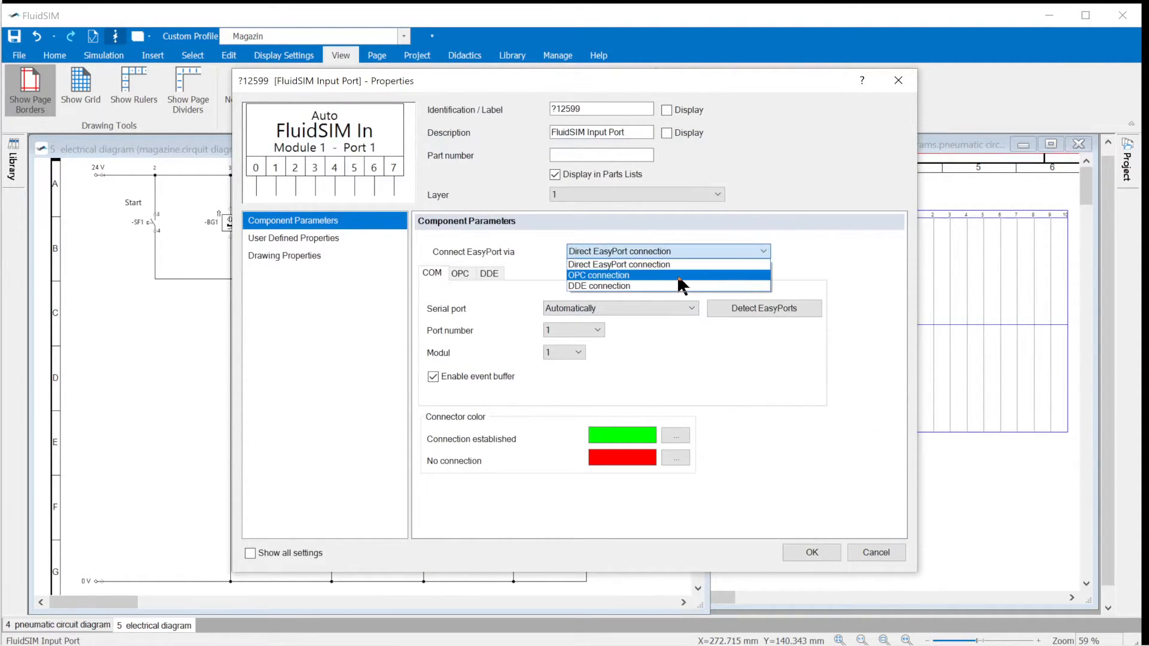
left_click(598, 275)
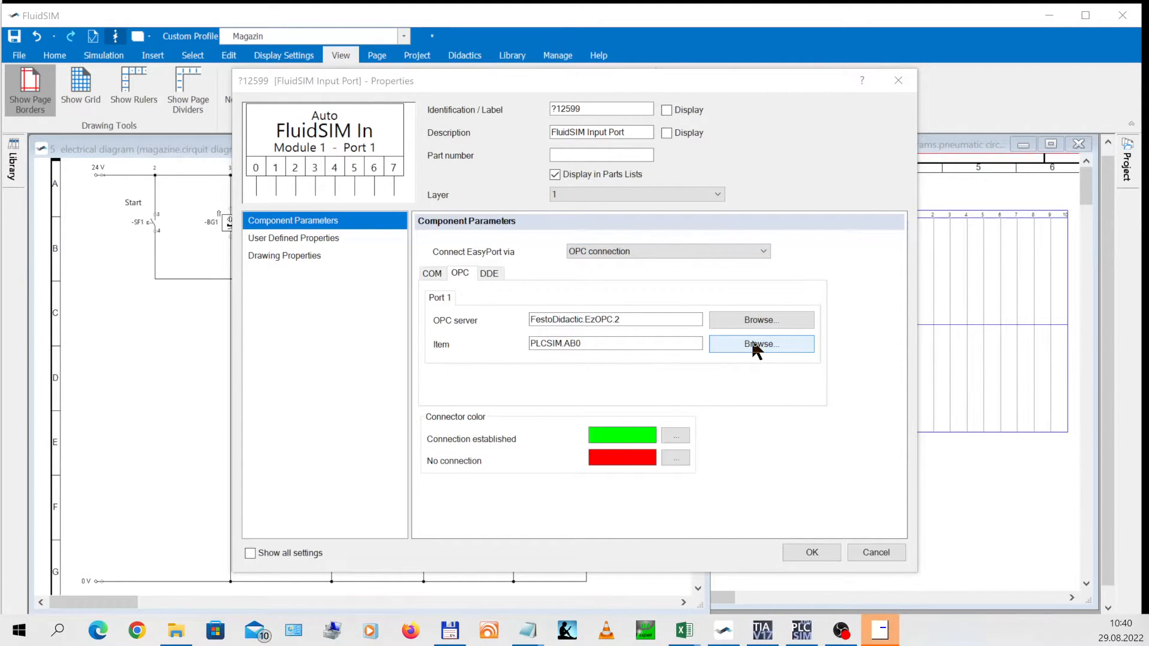
left_click(761, 343)
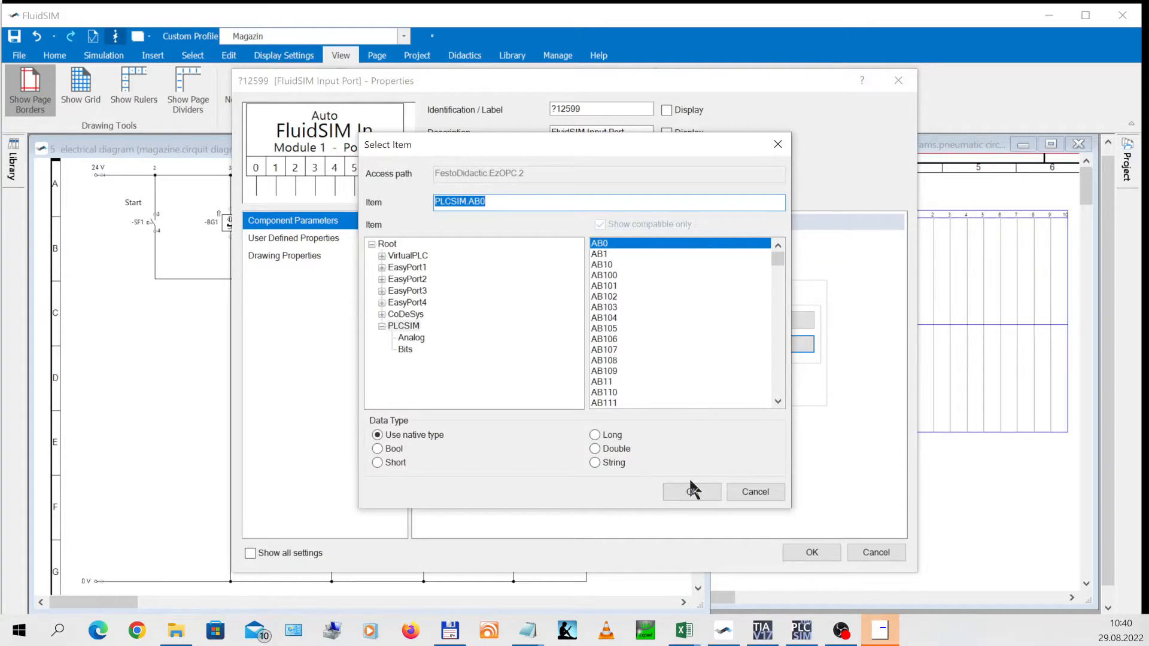
left_click(691, 492)
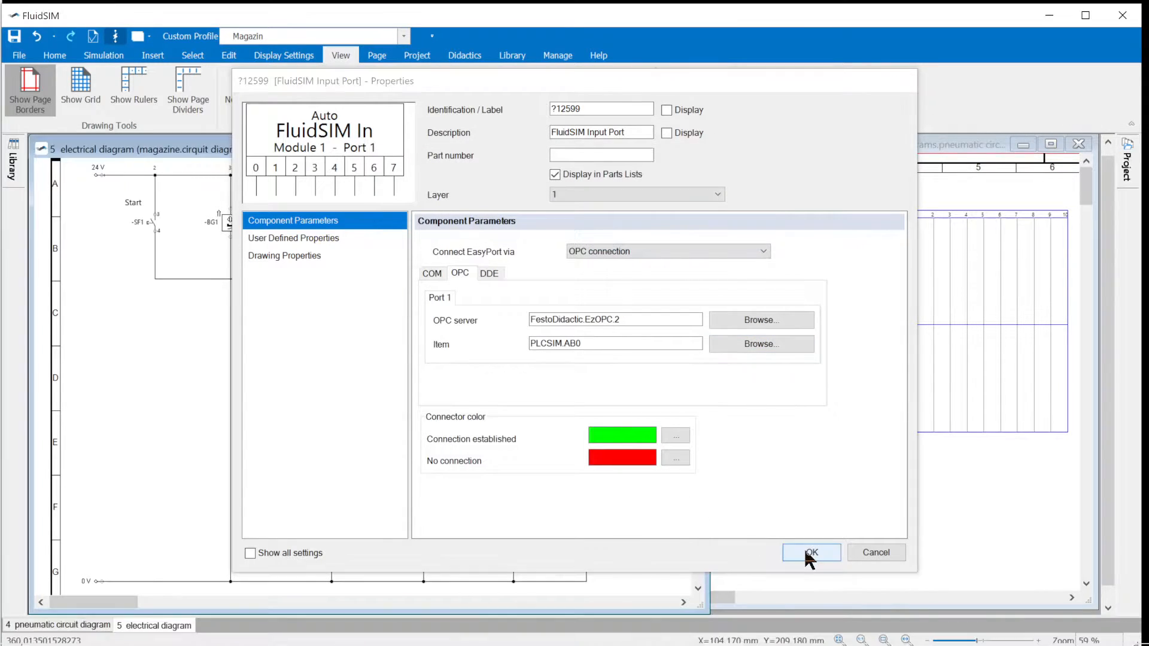
left_click(810, 552)
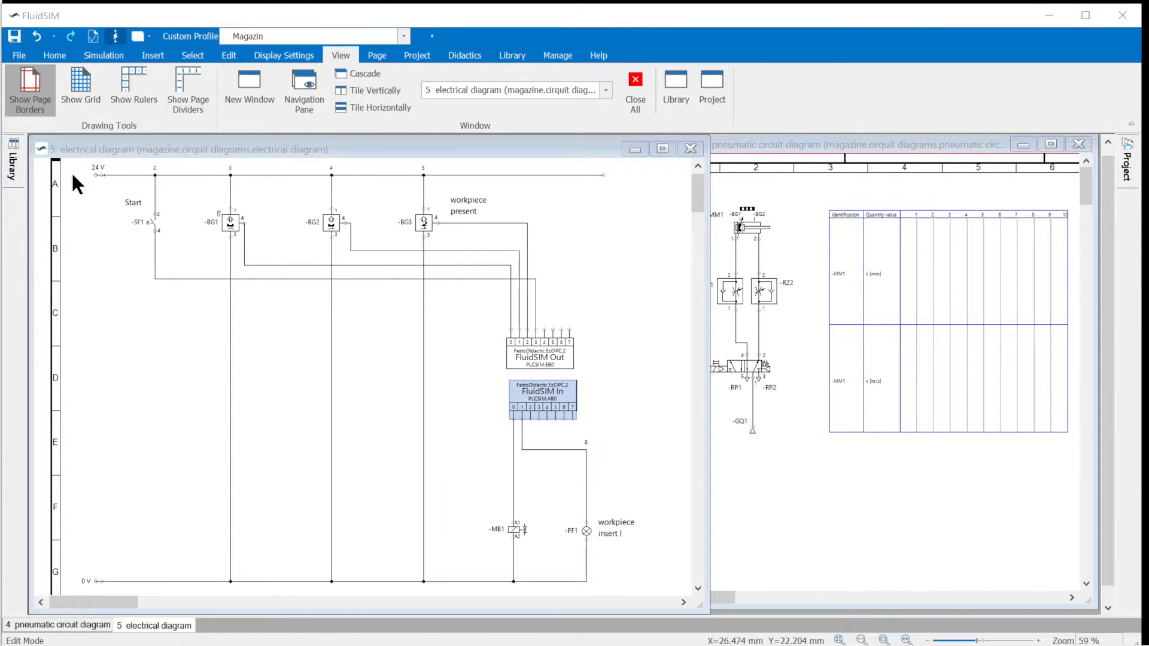
left_click(675, 91)
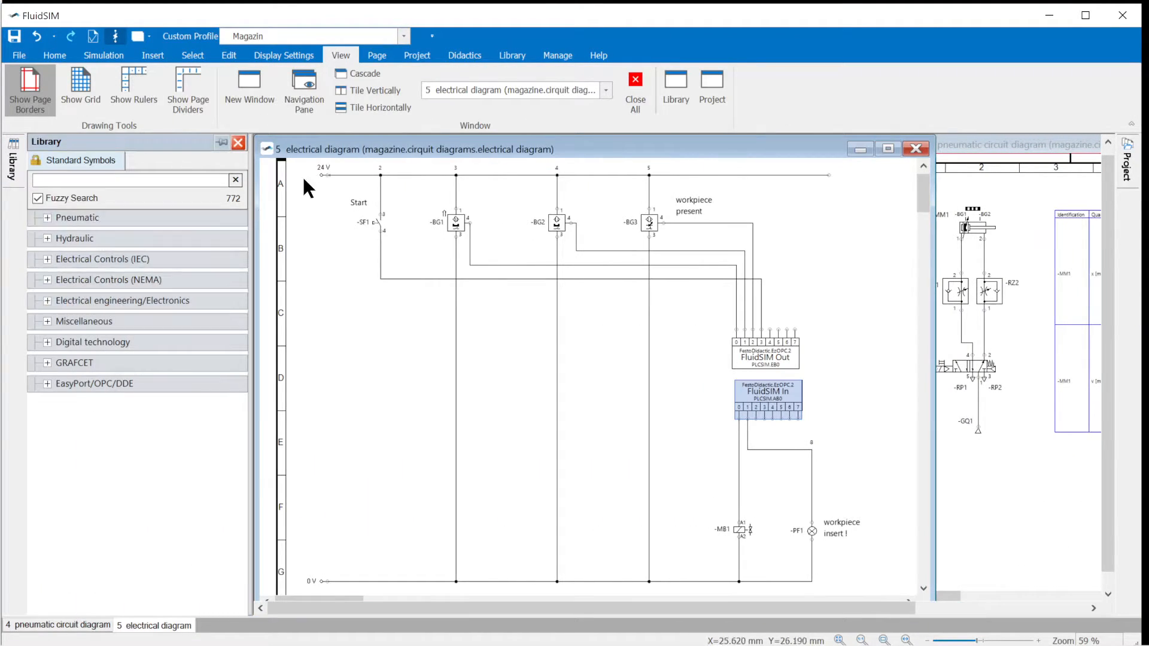
- Create a new symbol library named ports, overwriting the existing ports.lib
left_click(512, 55)
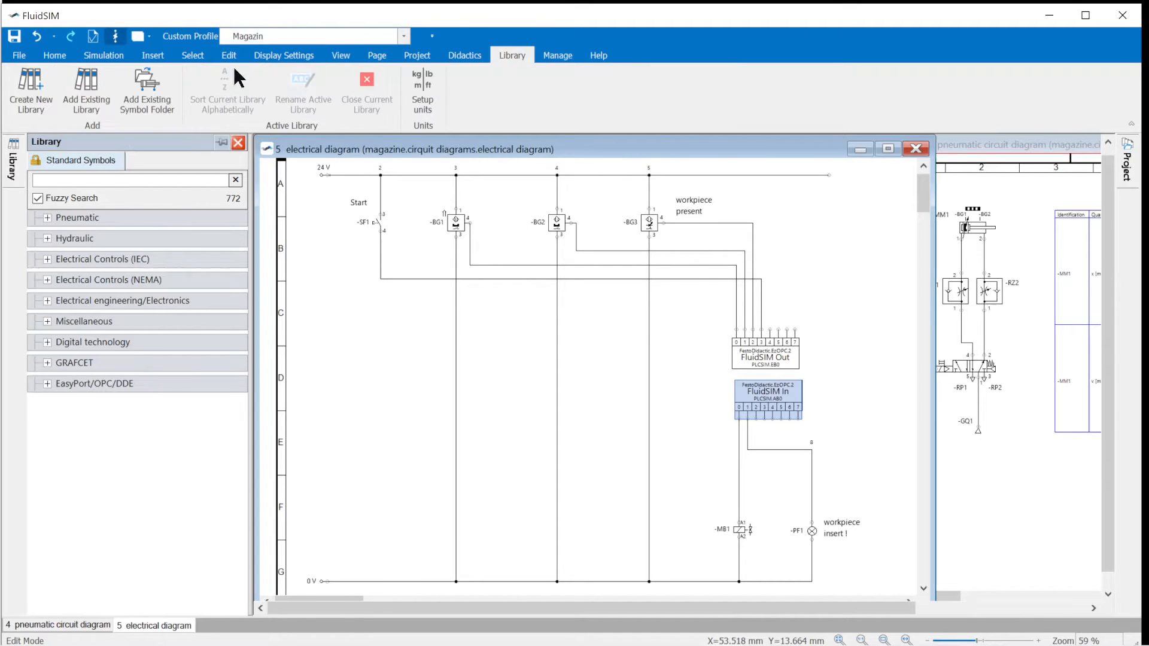
left_click(31, 92)
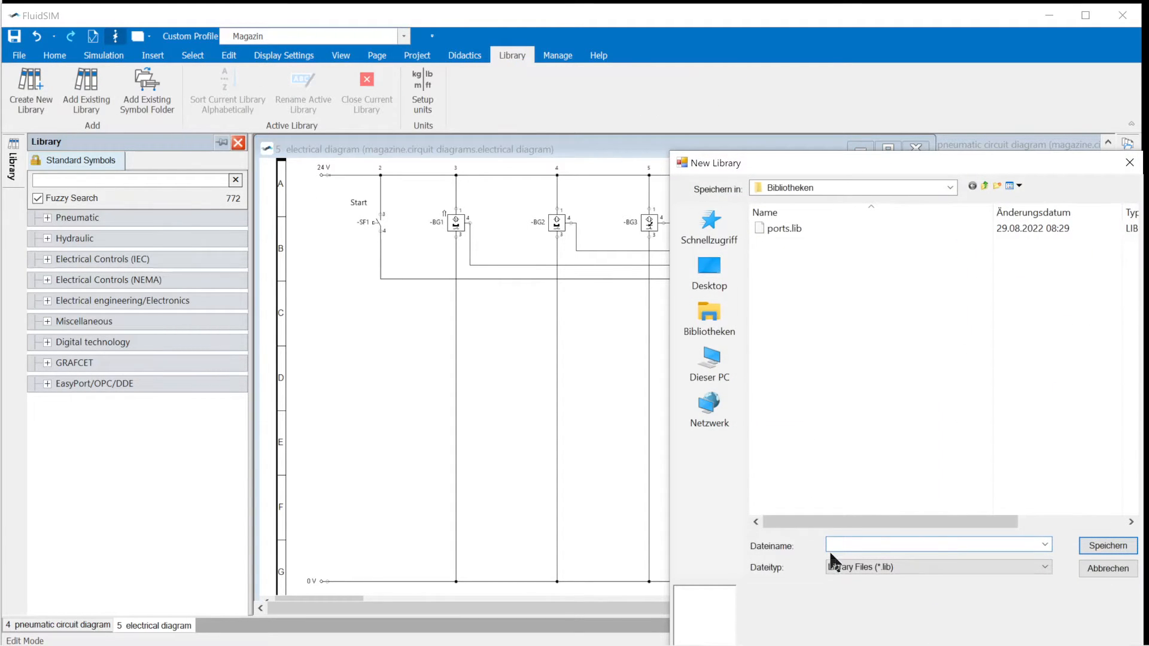
type("ports")
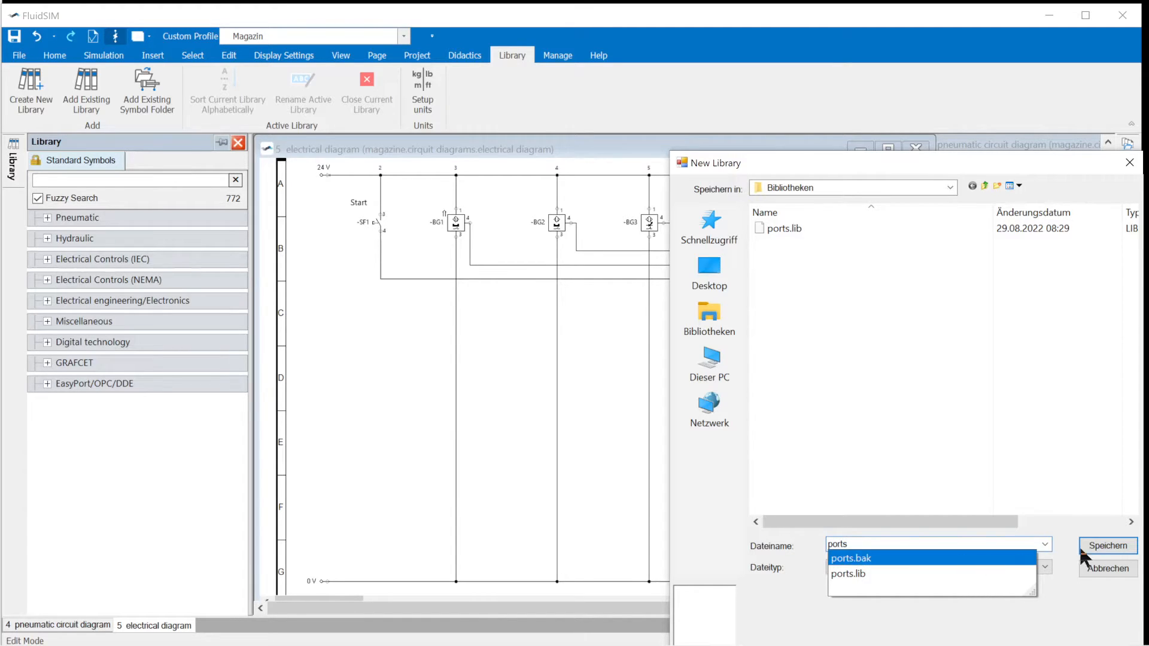
left_click(1108, 546)
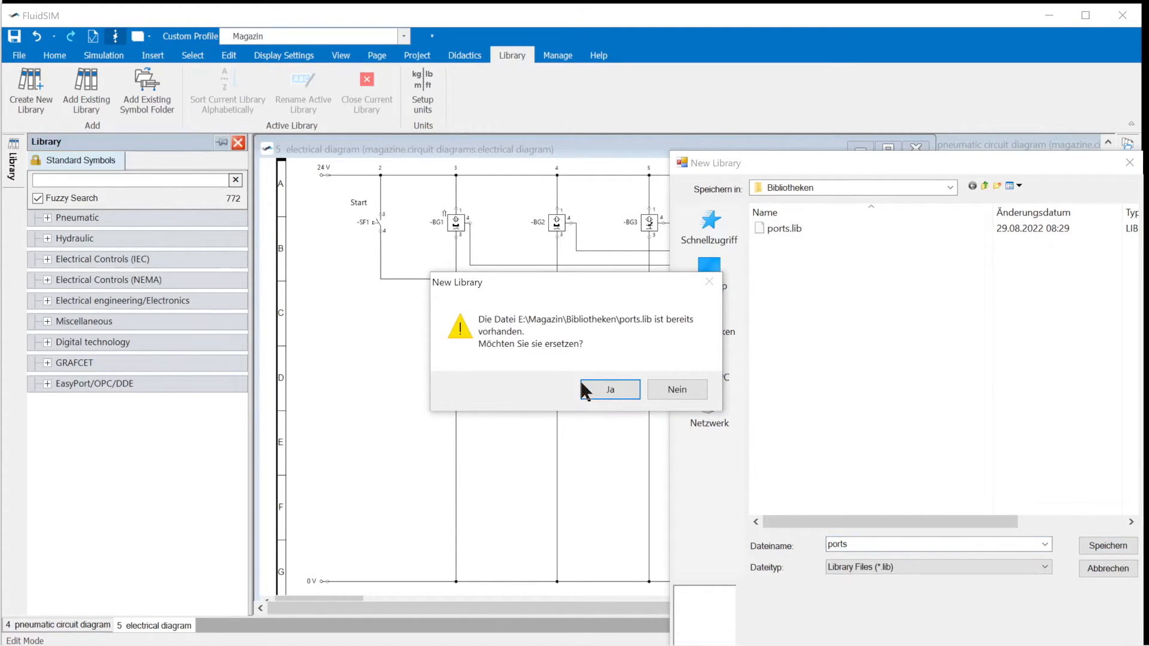
left_click(610, 389)
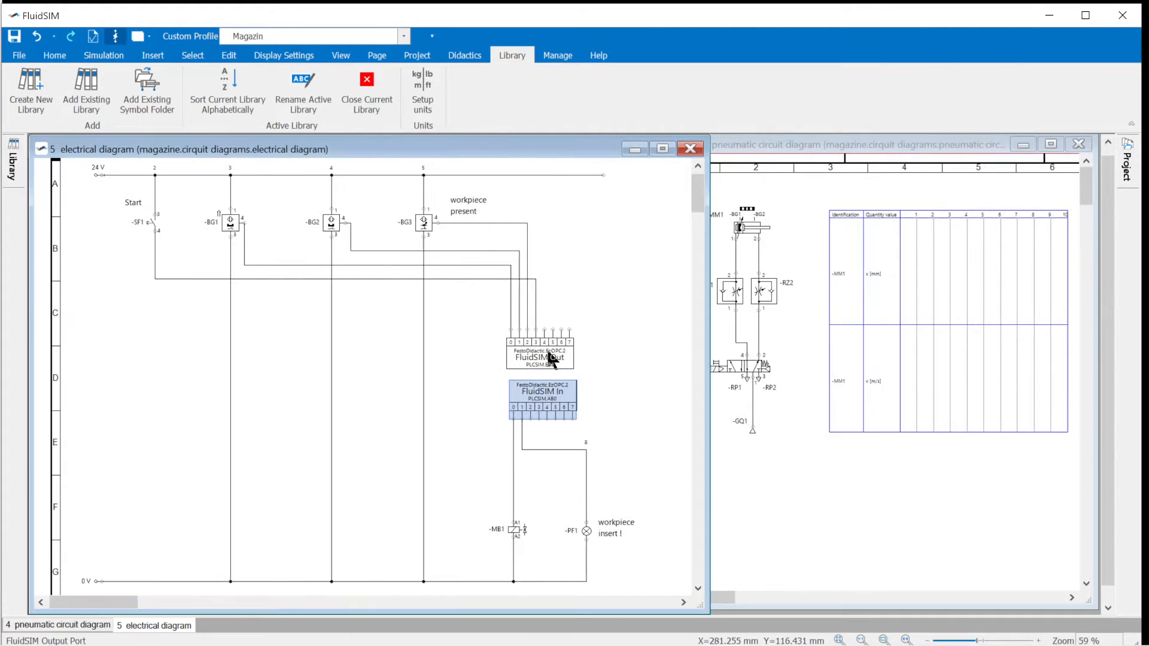
left_click(540, 354)
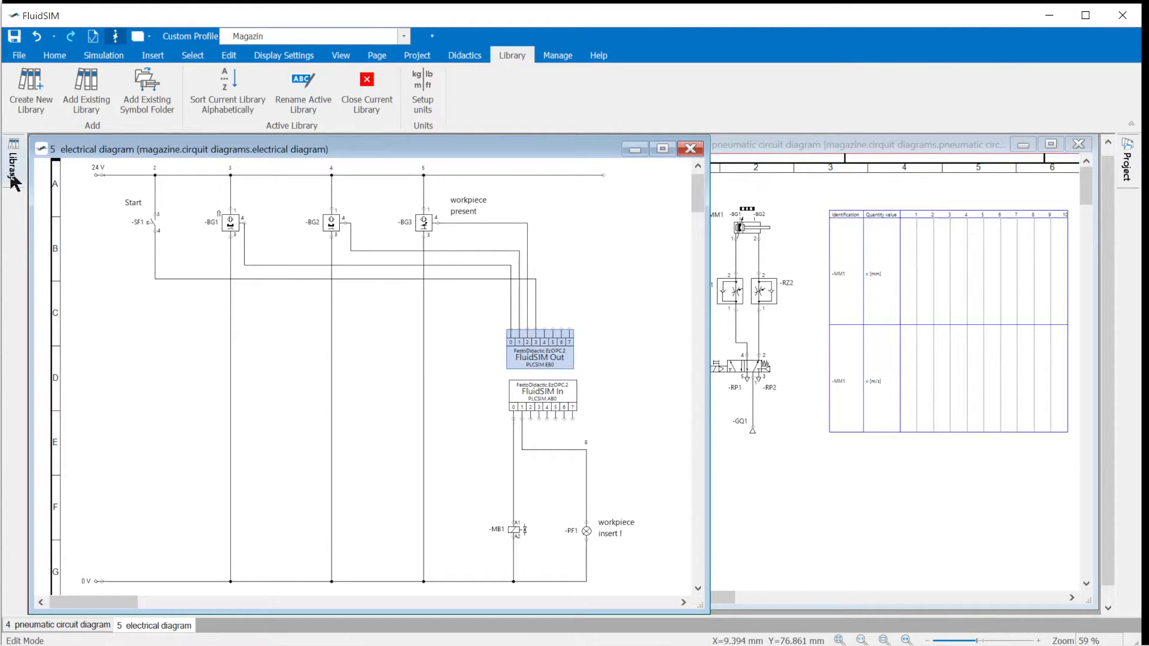
- Add the FluidSIM Out port to the ports library and name the symbol 'plcou'
left_click(10, 165)
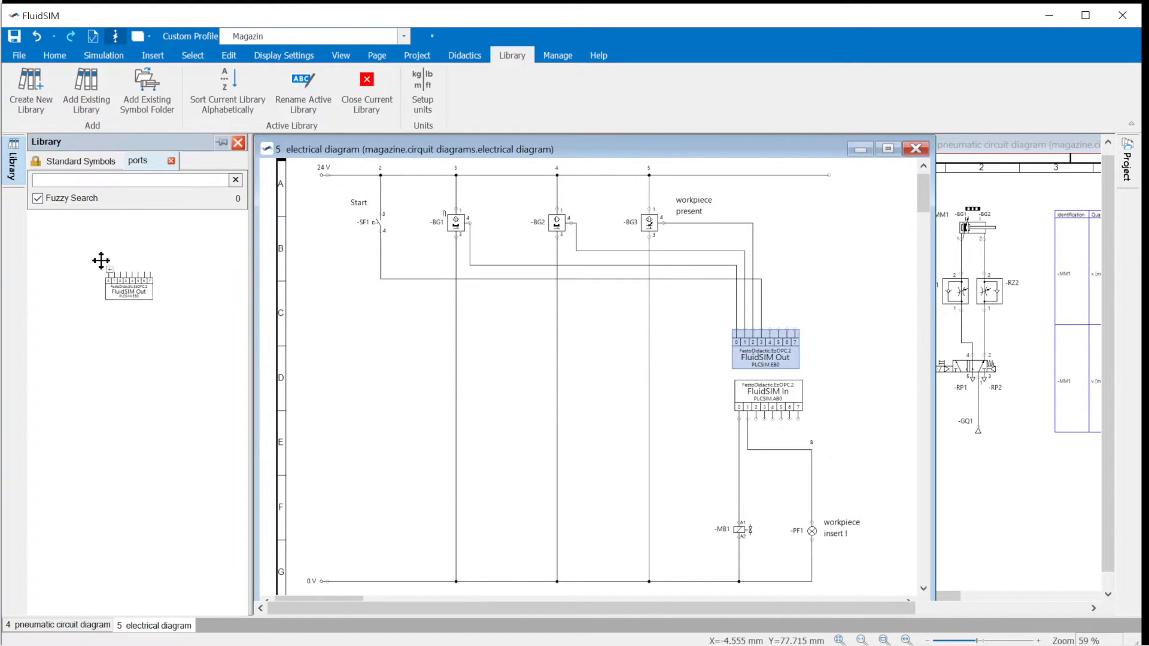
double_click(128, 282)
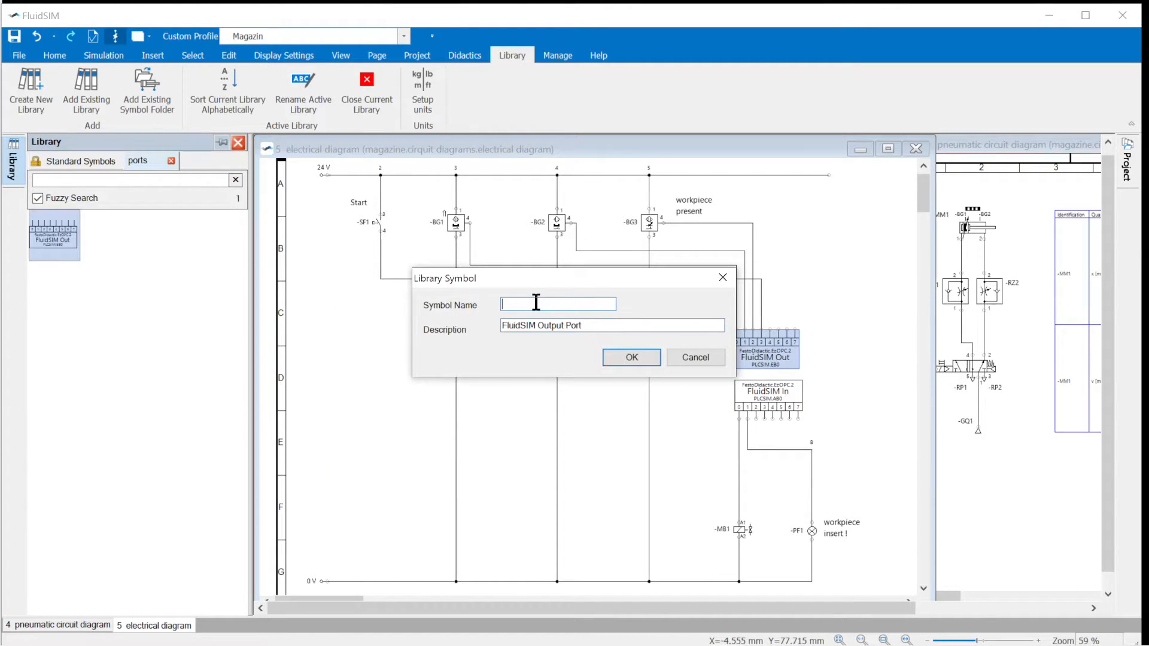
type("plcou")
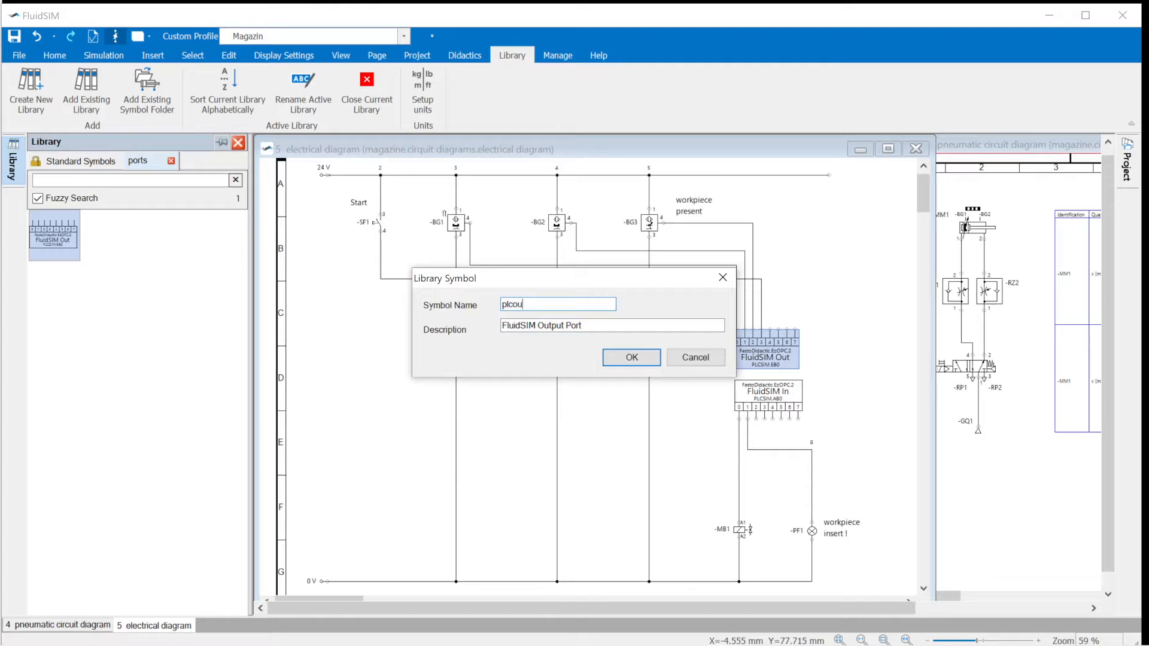
left_click(630, 358)
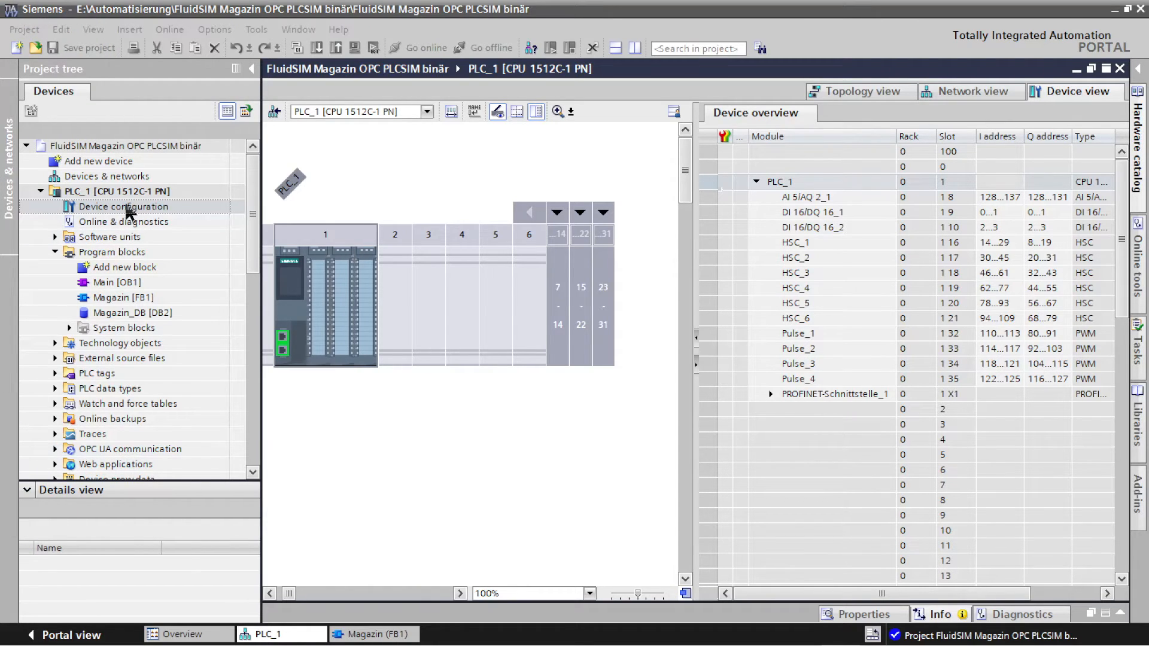
- Show PLC_1's device overview and check the DI 16/DQ 16 module's I/O addresses 0 to 1
left_click(115, 191)
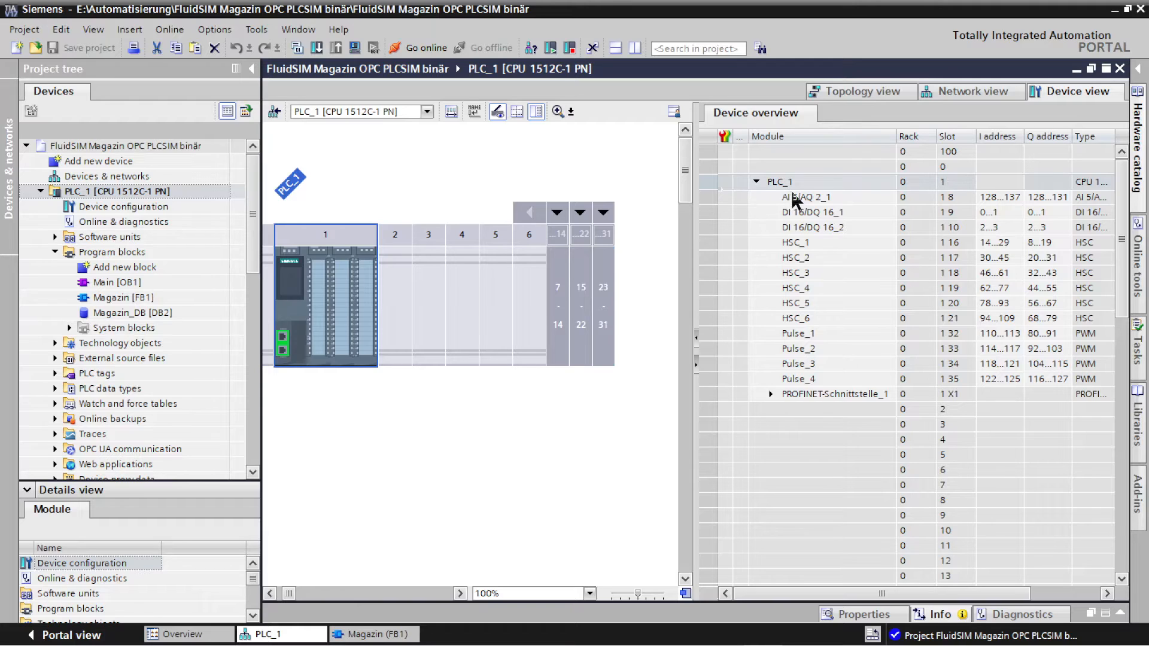
mouse_move(824, 205)
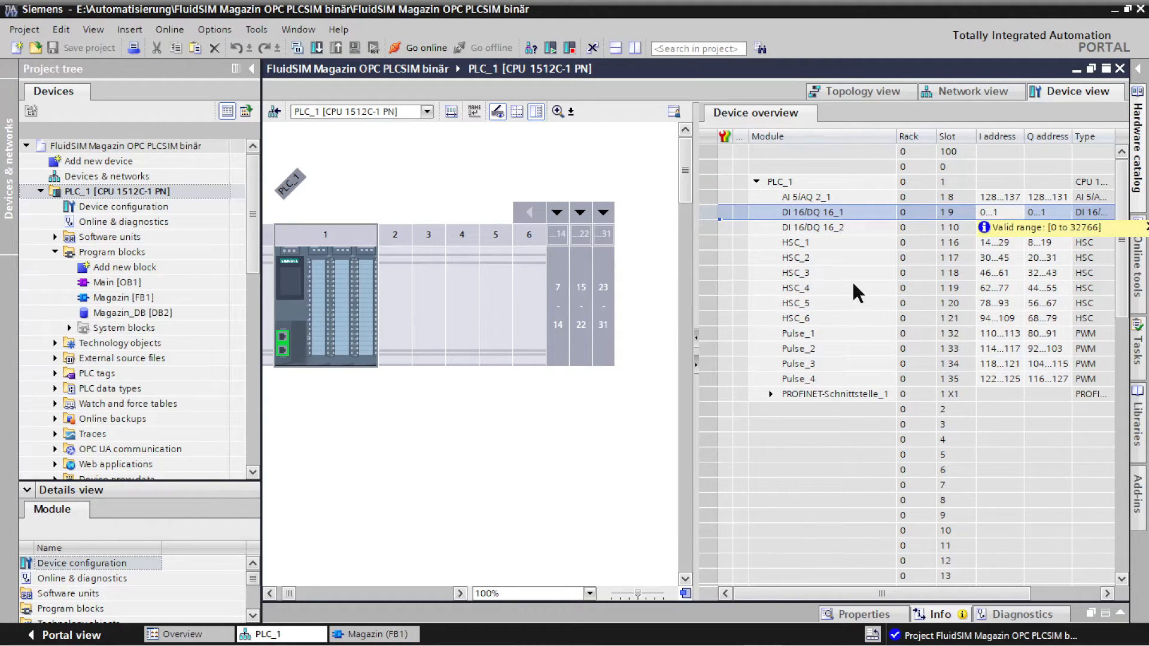
left_click(126, 297)
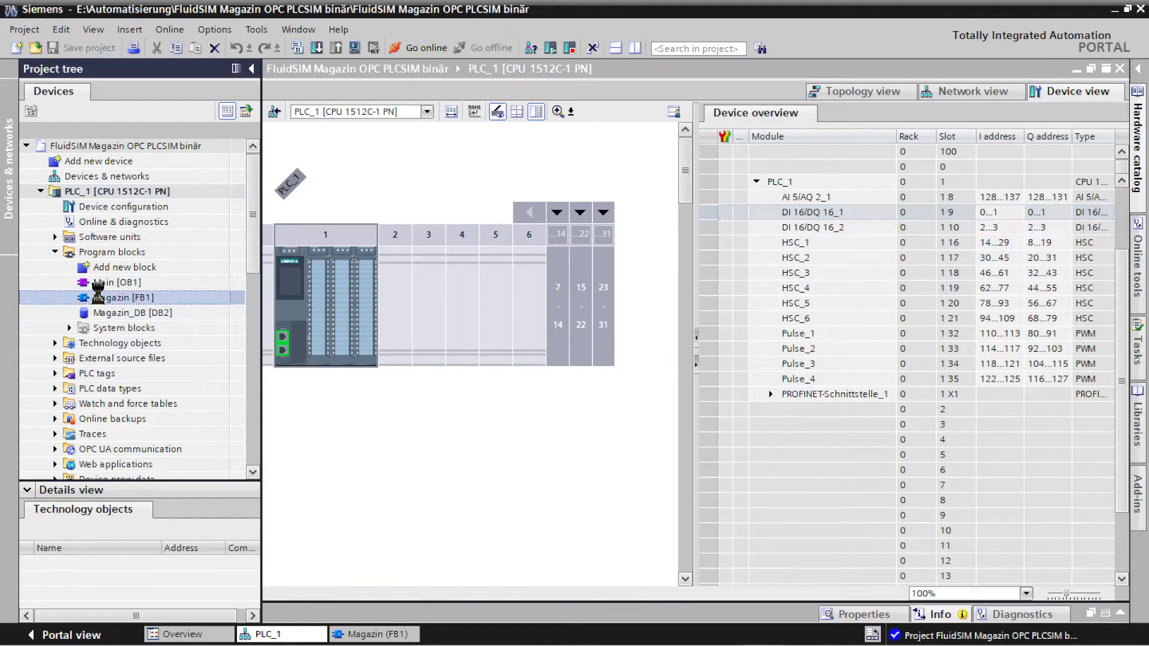
double_click(123, 298)
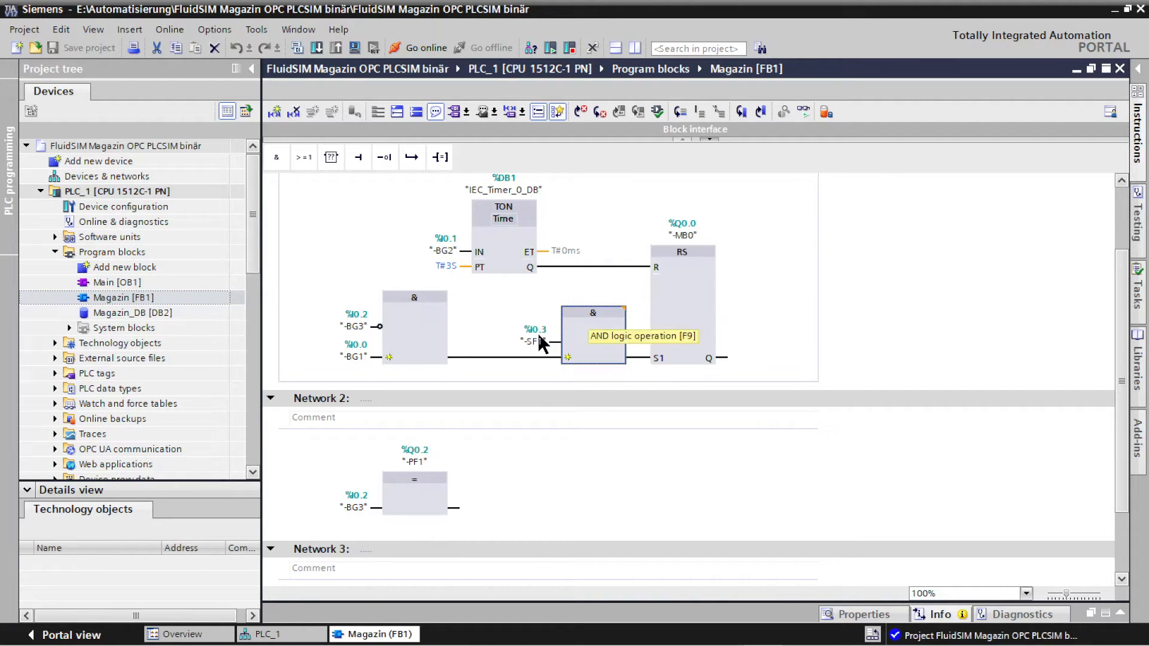
left_click(355, 358)
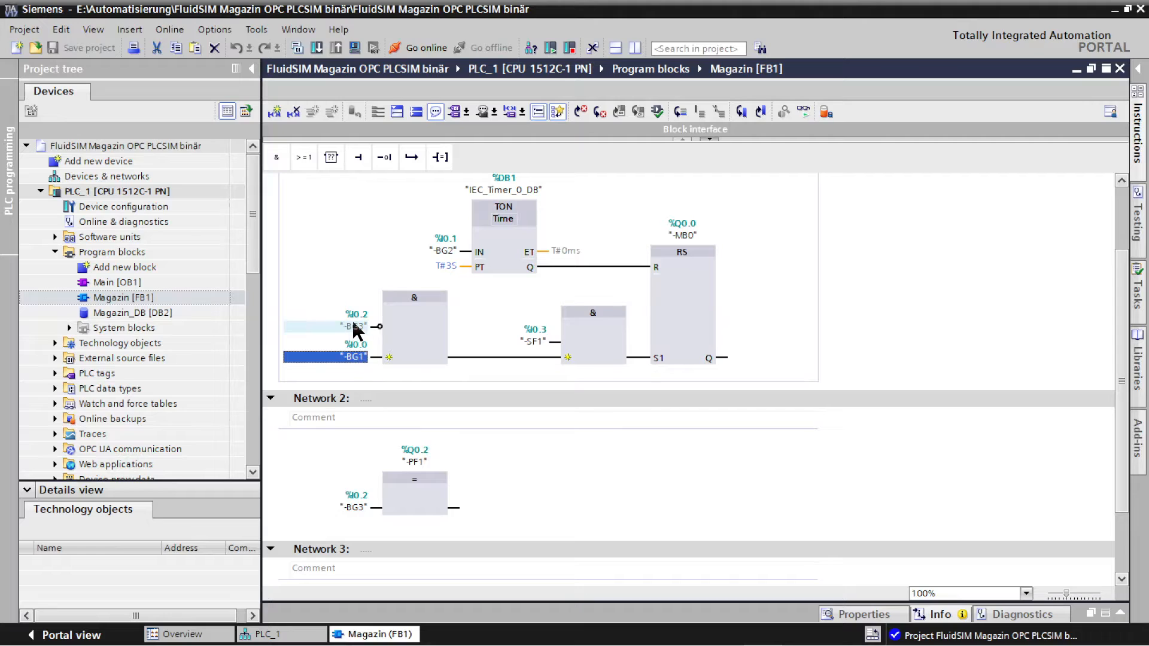
left_click(330, 326)
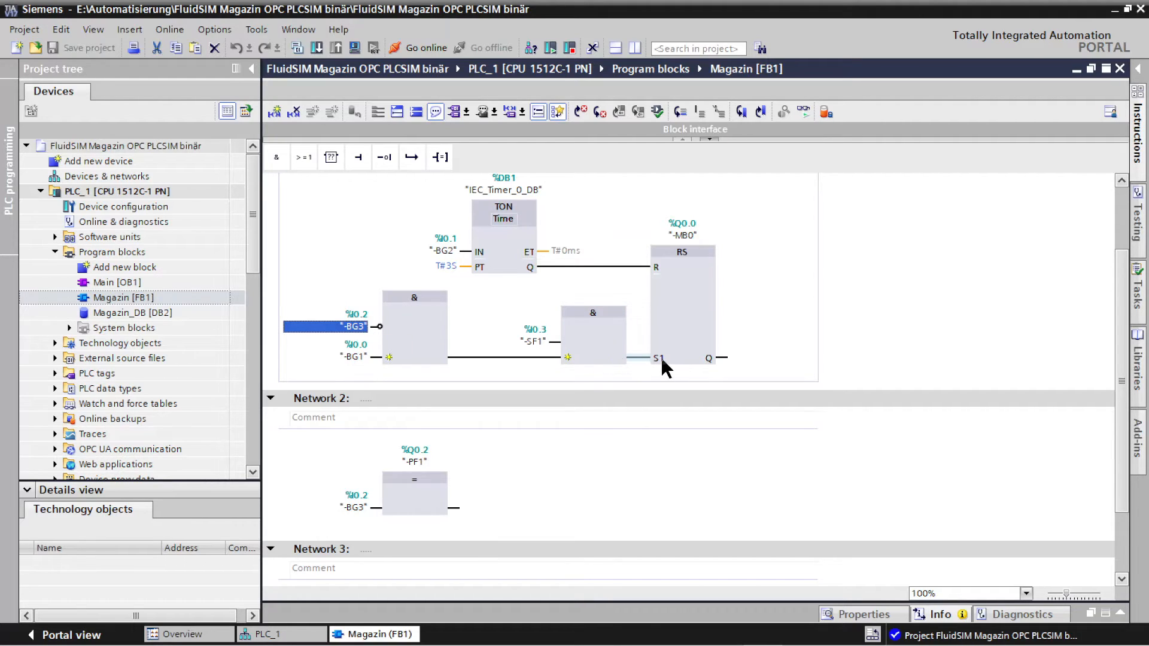
left_click(639, 359)
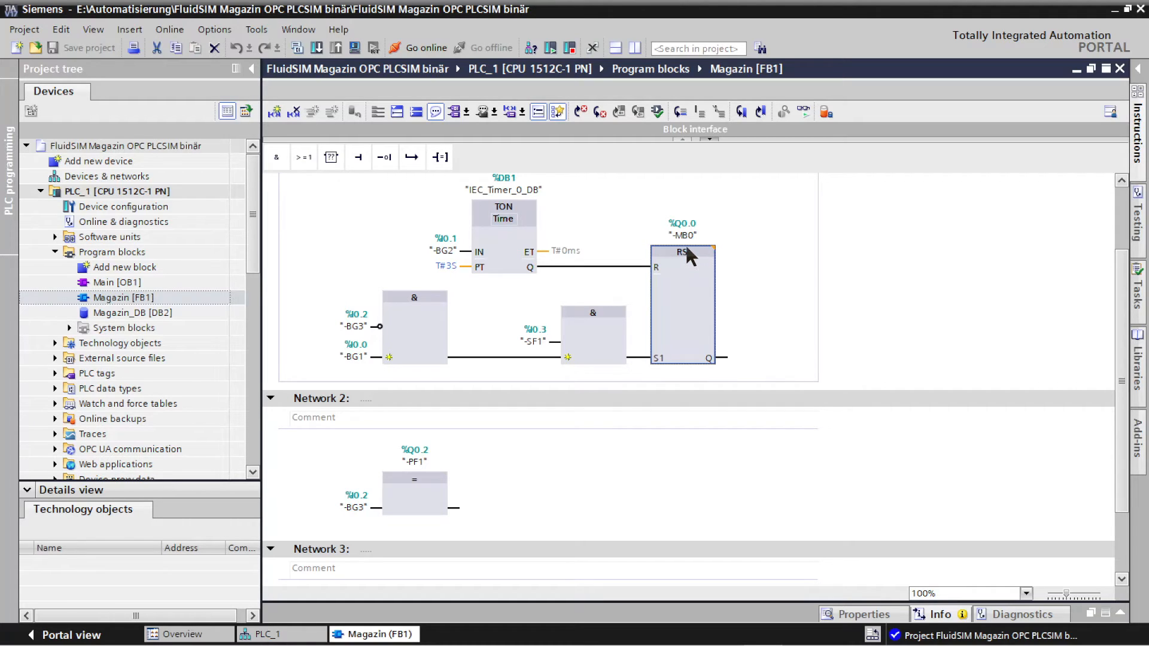
left_click(681, 235)
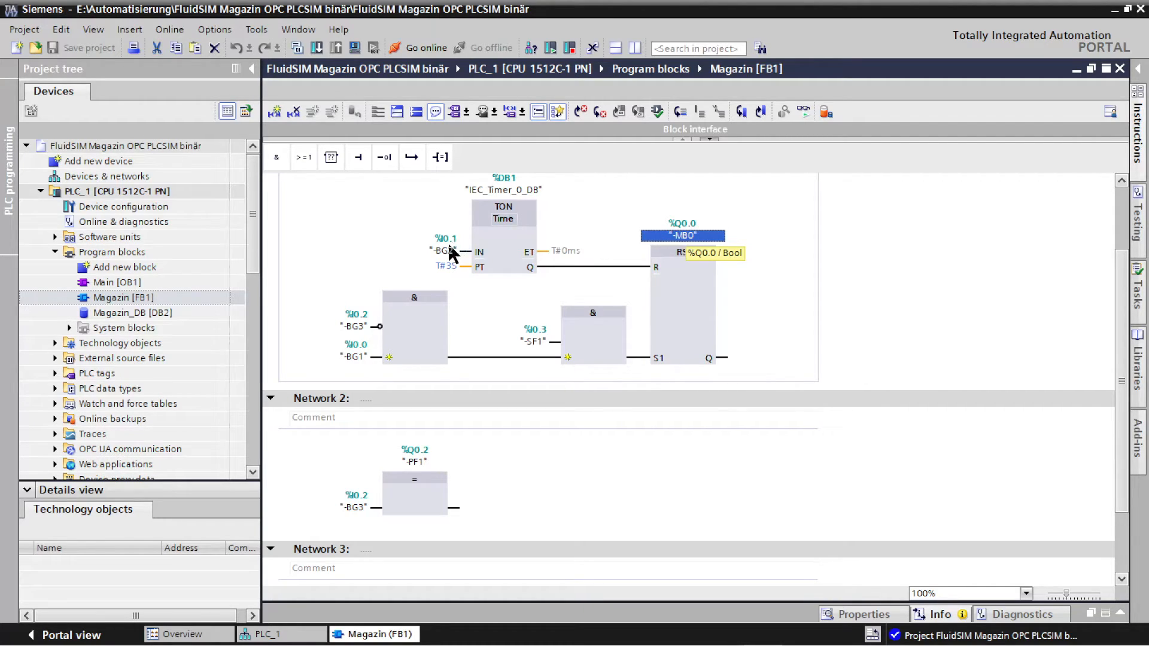
left_click(446, 251)
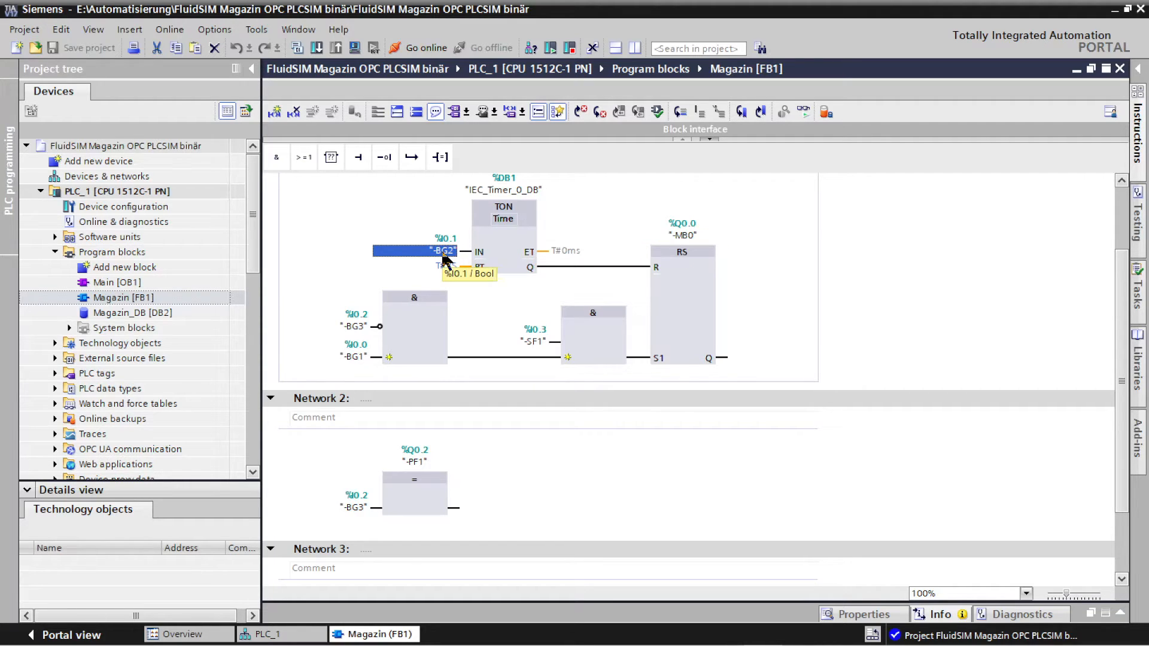
left_click(504, 213)
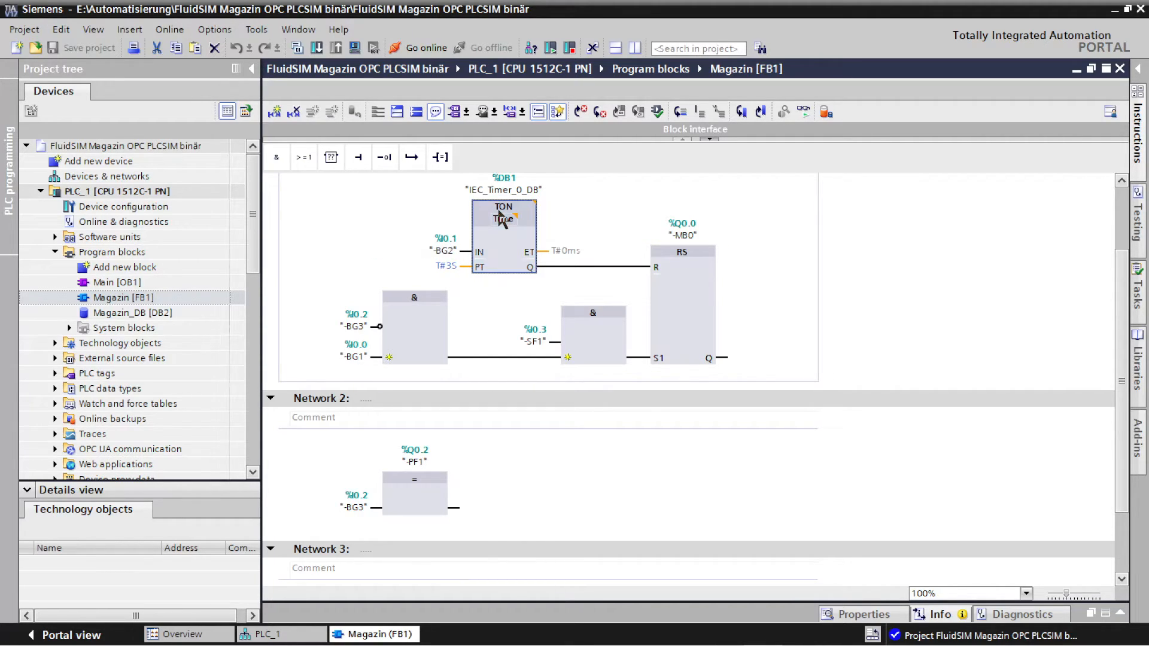
mouse_move(504, 218)
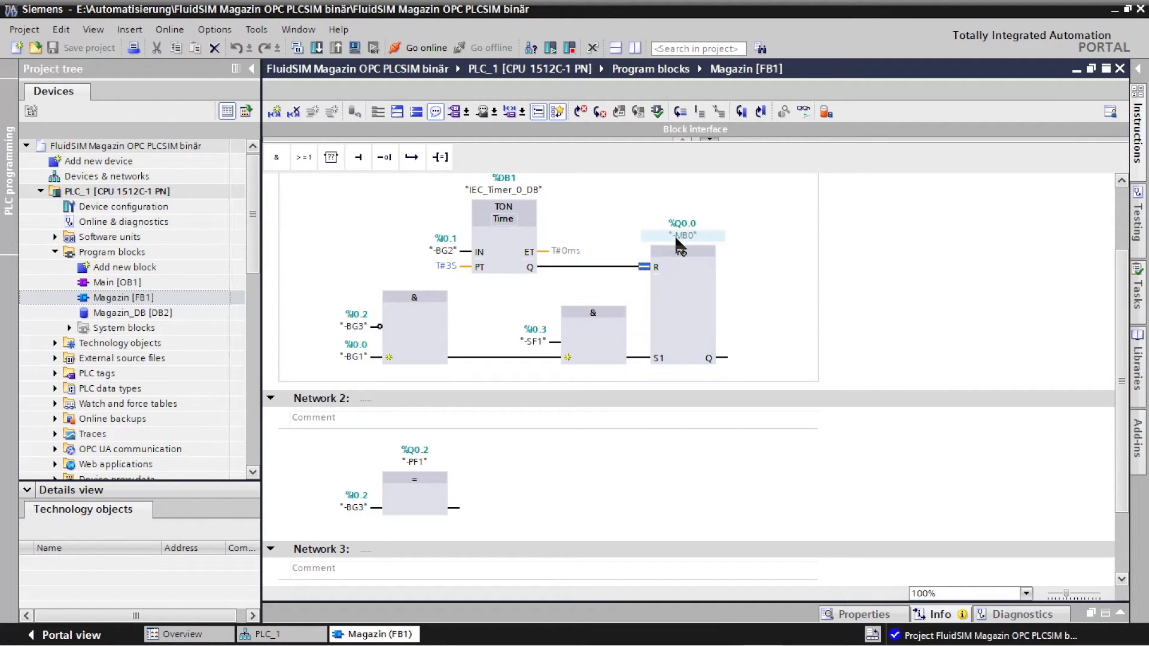
left_click(681, 235)
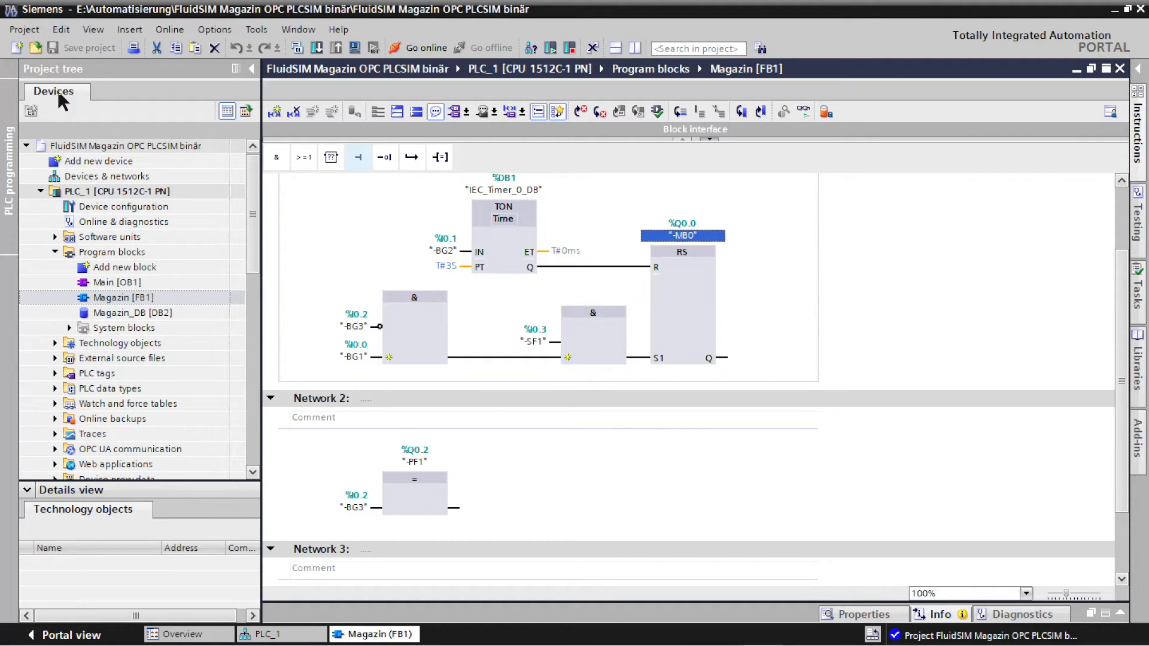
left_click(124, 145)
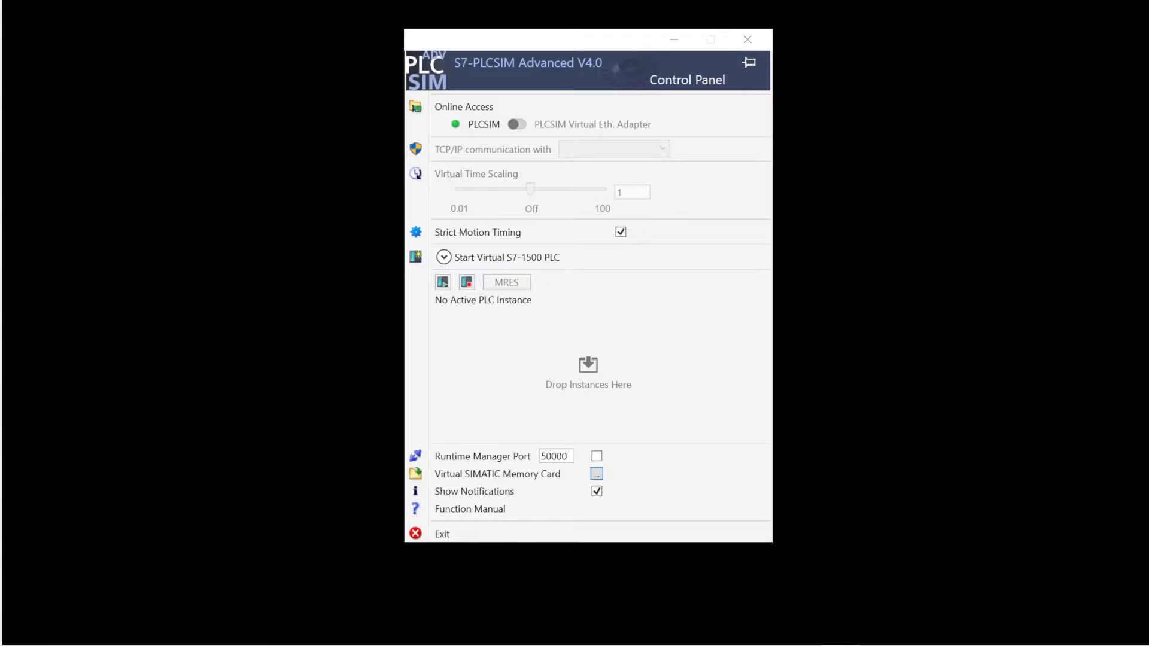
mouse_move(226, 282)
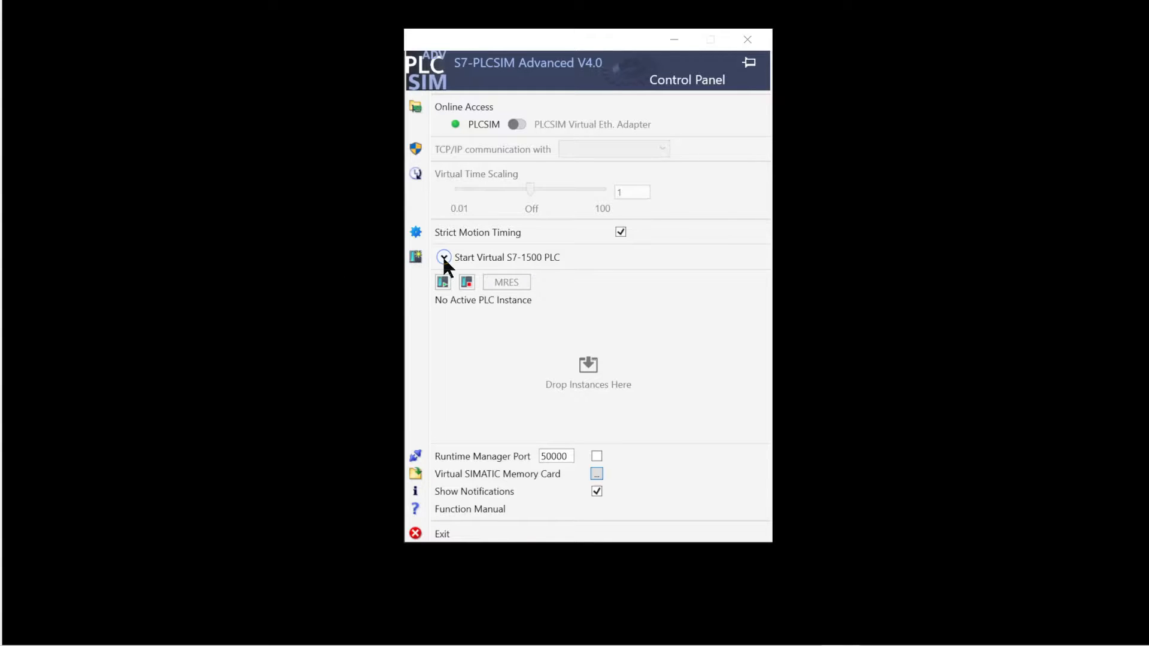
- Start a virtual S7-1500 PLC instance named Magazine from the Start Virtual PLC panel
left_click(443, 258)
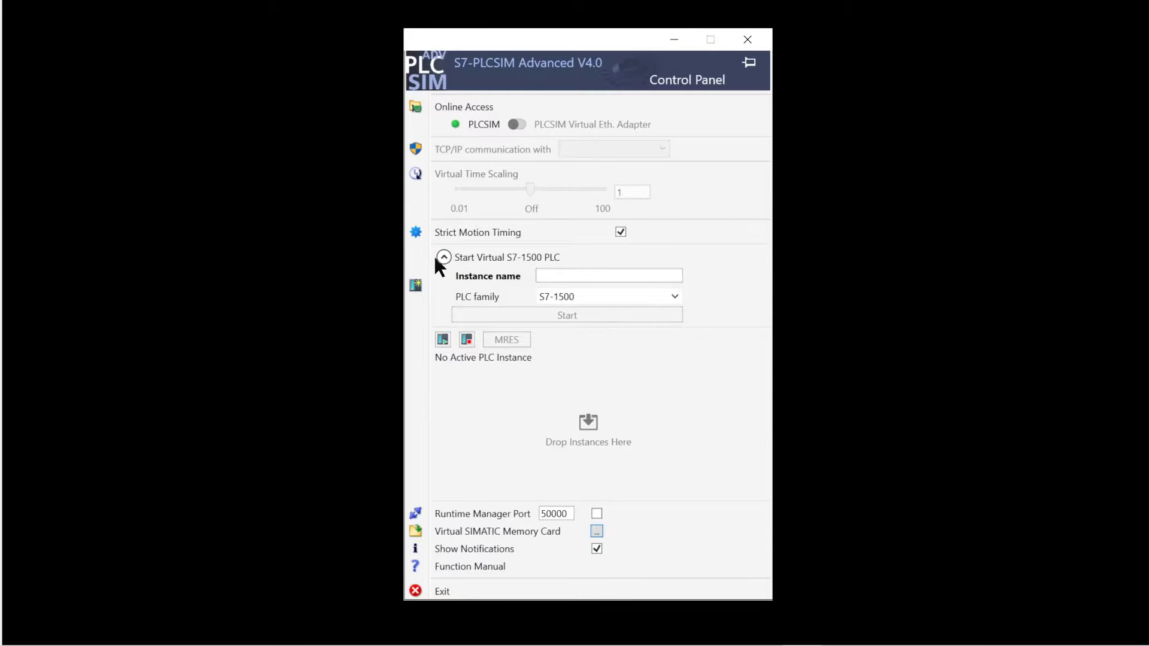
mouse_move(616, 292)
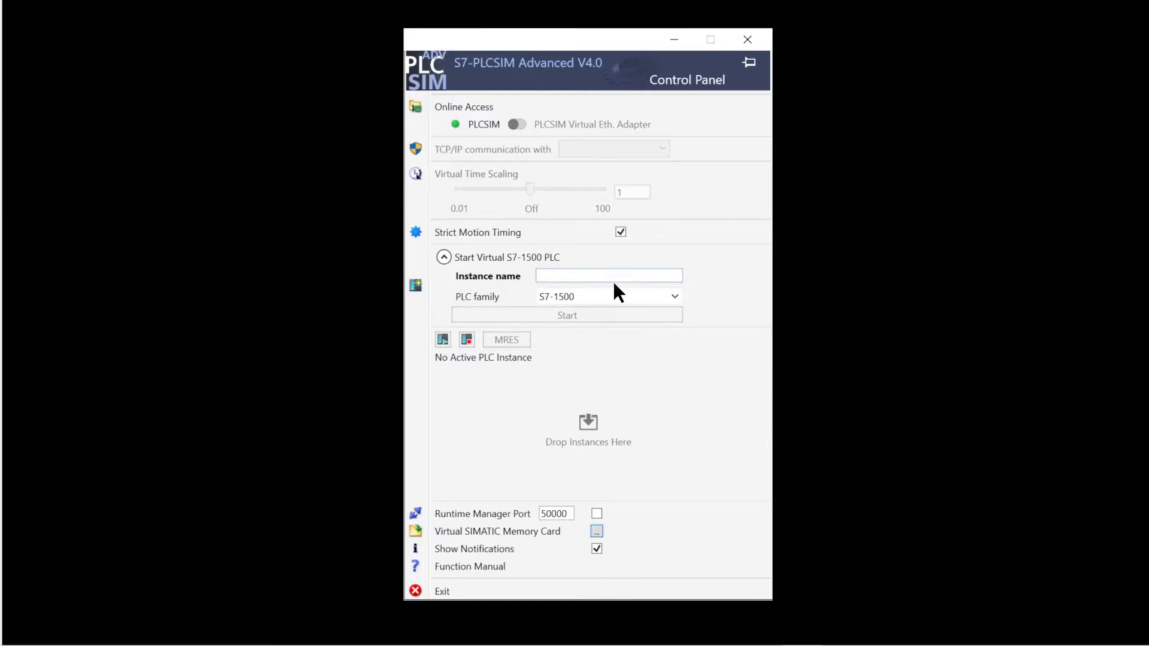
left_click(673, 296)
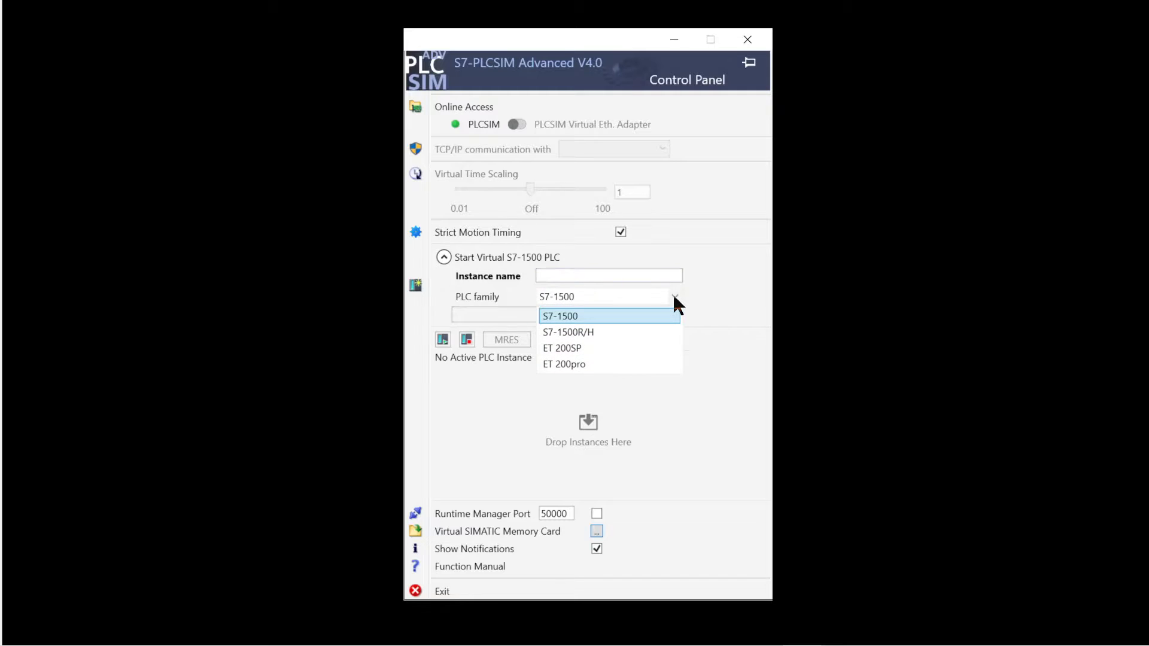
left_click(560, 316)
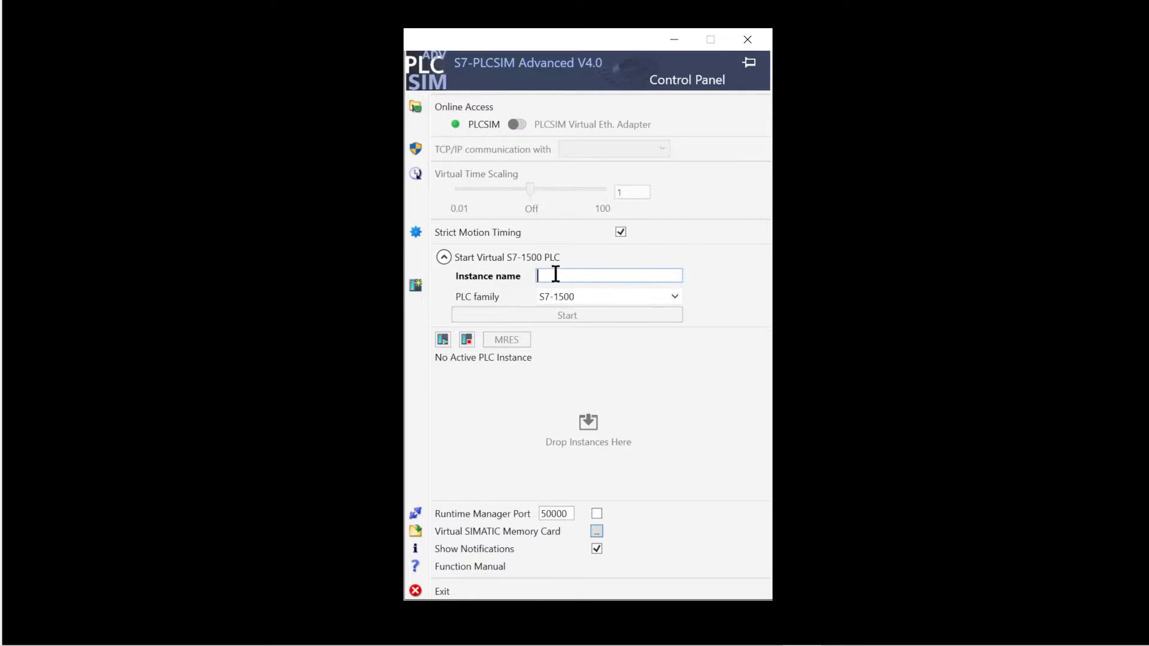
type("Mo")
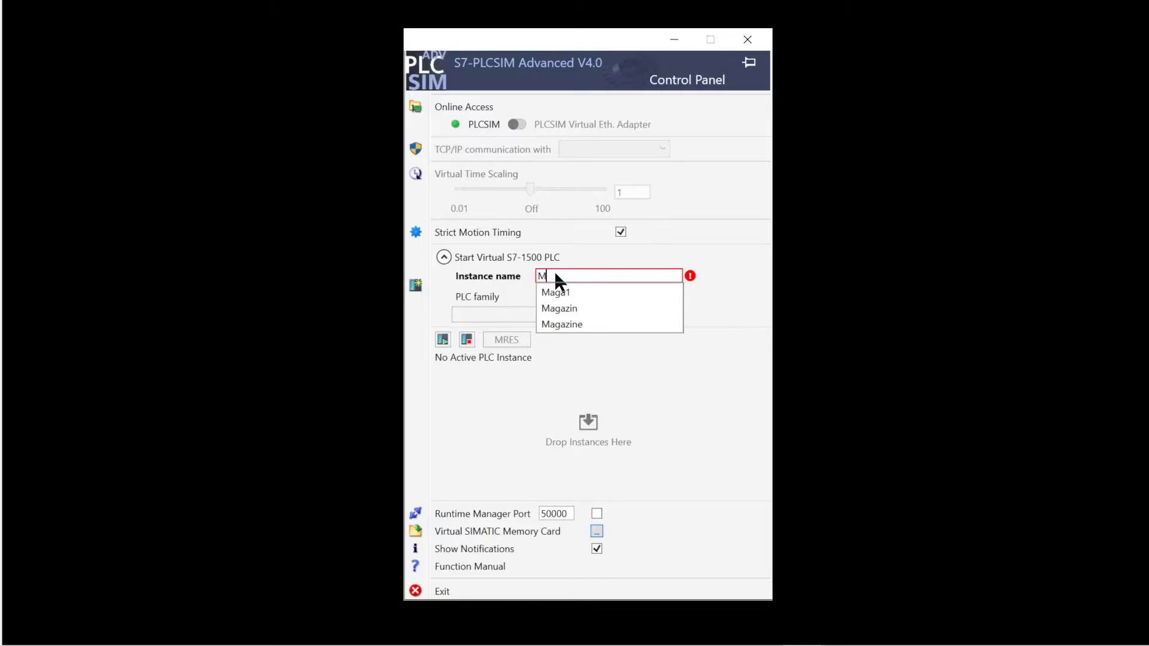
left_click(559, 308)
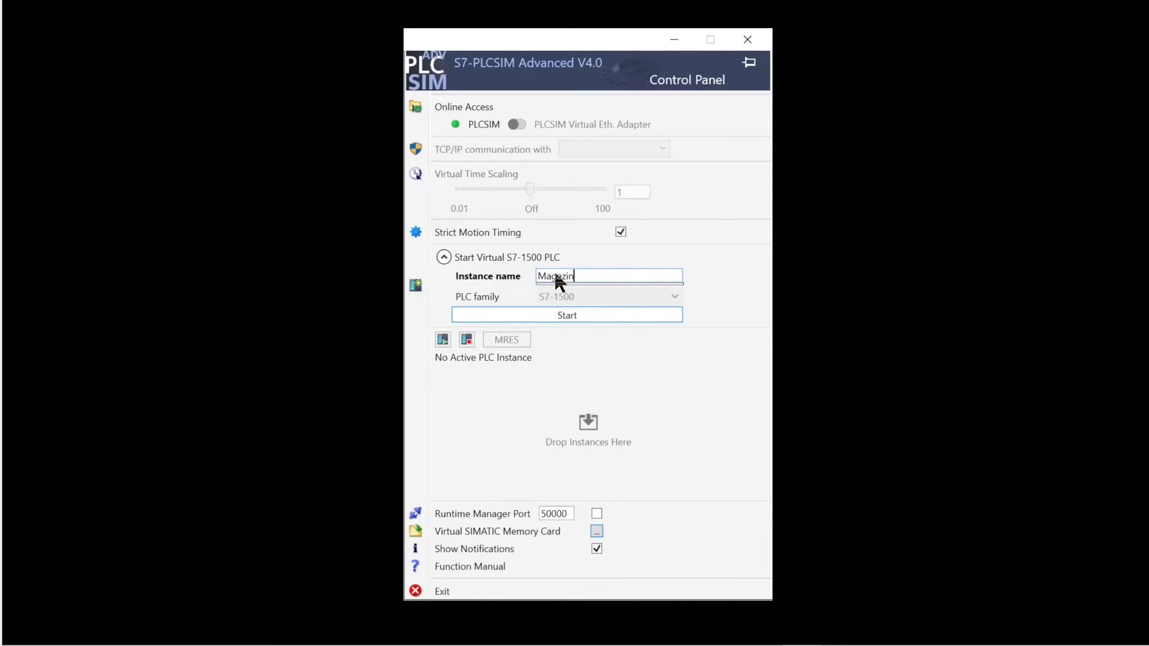
type("e")
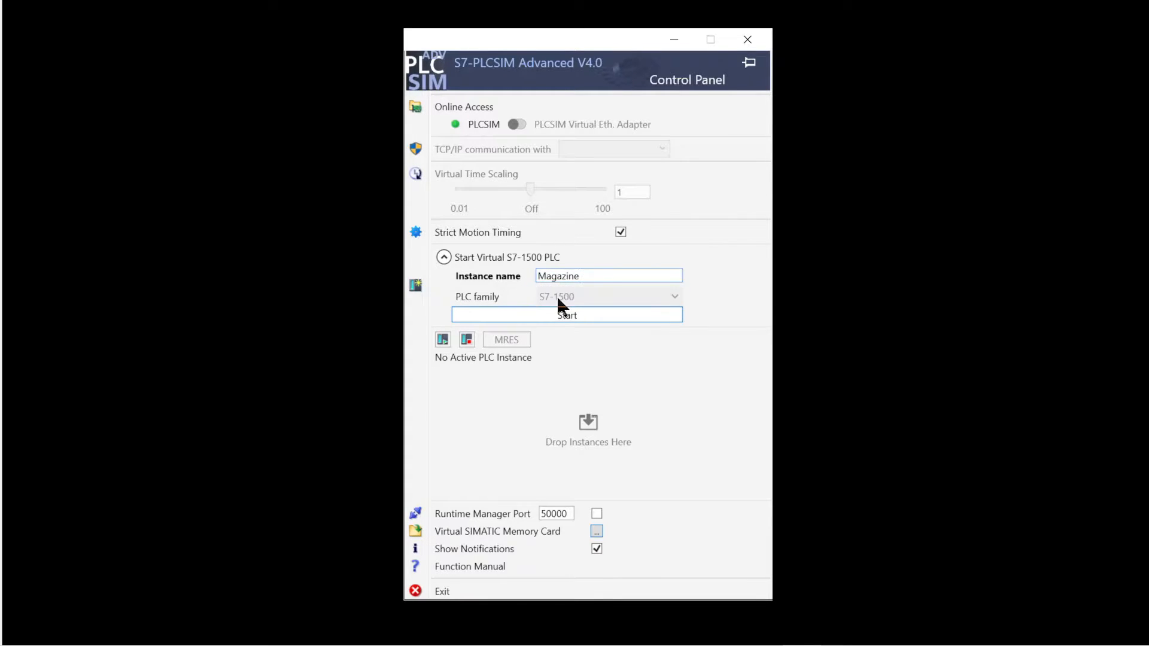
left_click(566, 316)
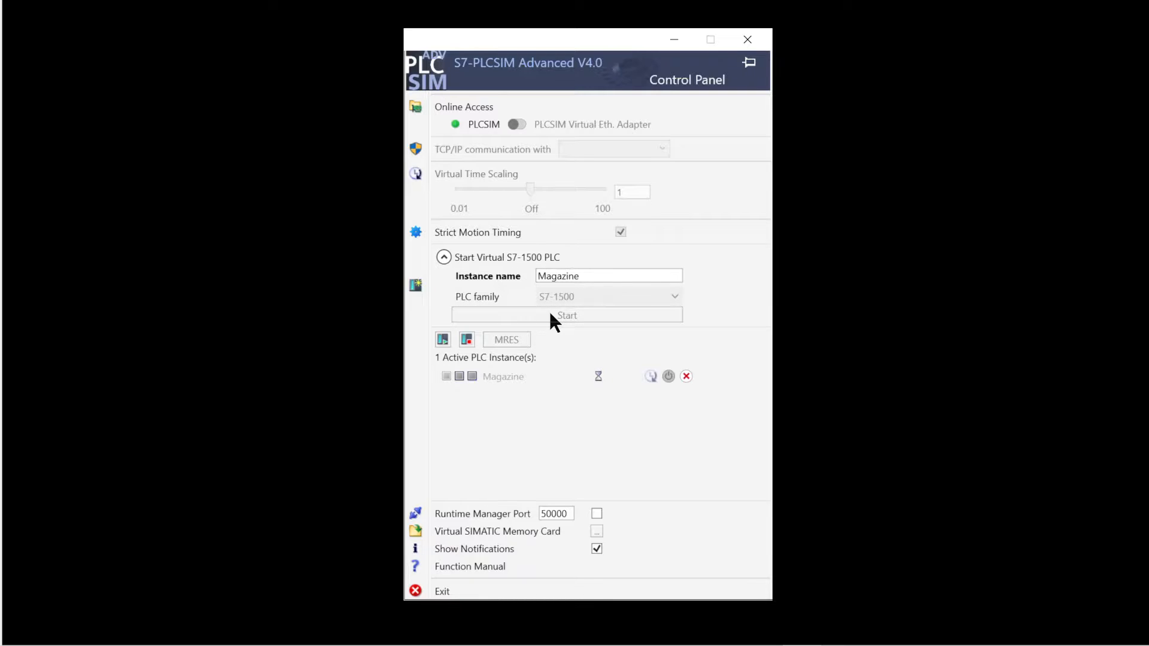
left_click(567, 316)
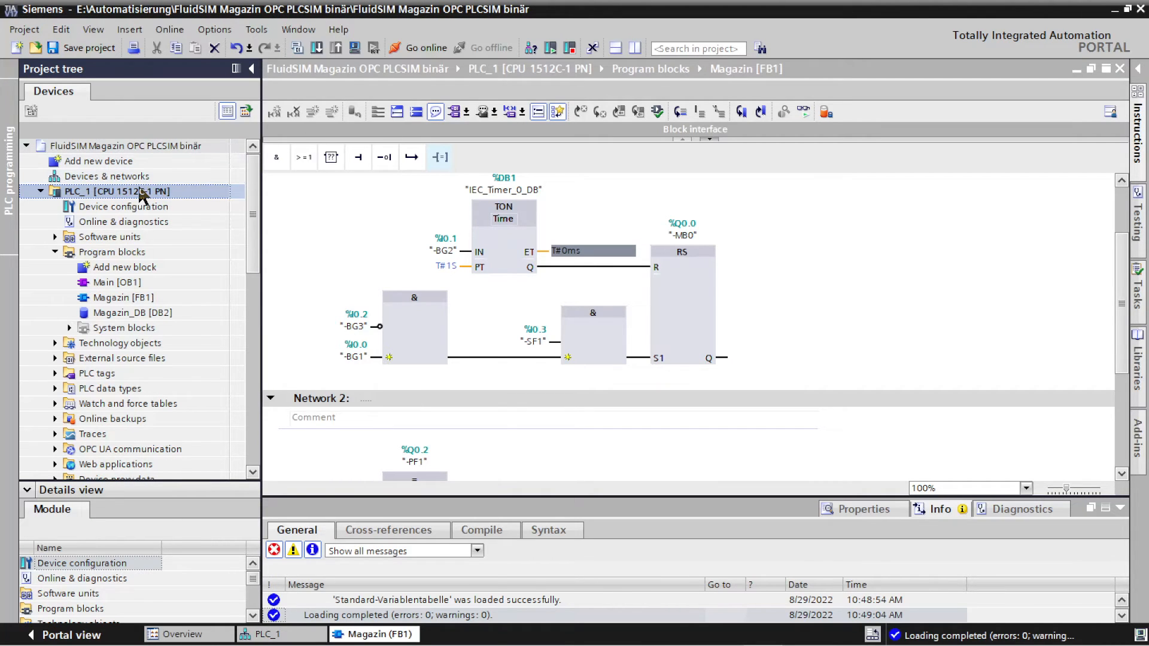
- Download PLC_1's hardware and software (only changes) to the simulated PLC and finish
right_click(110, 191)
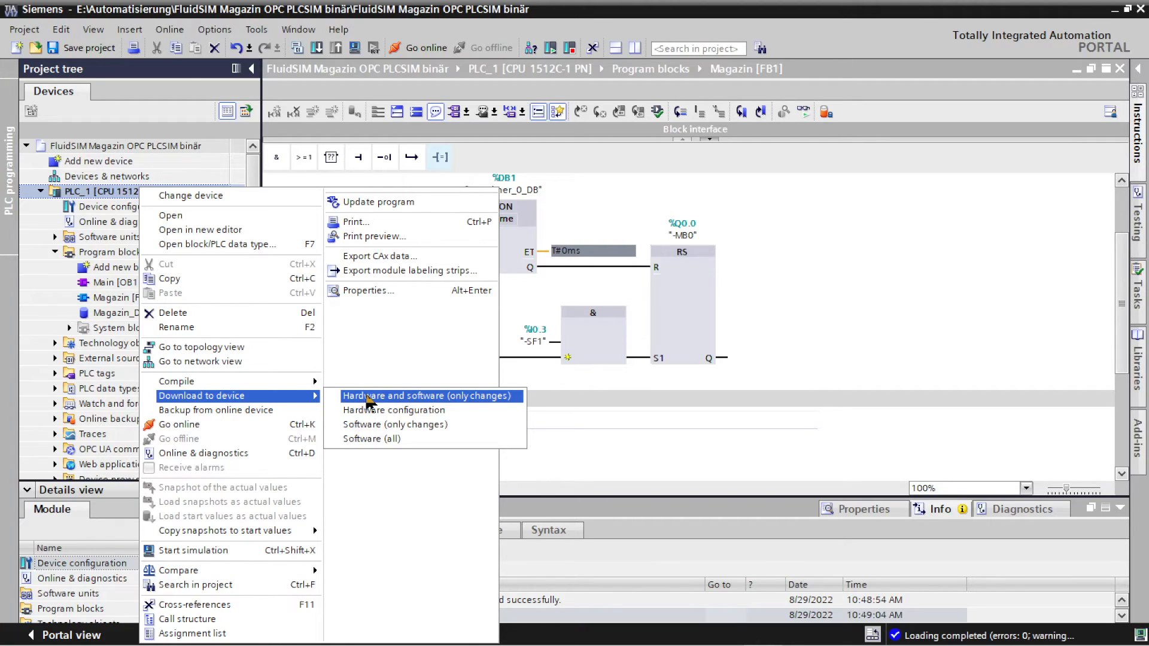
left_click(427, 395)
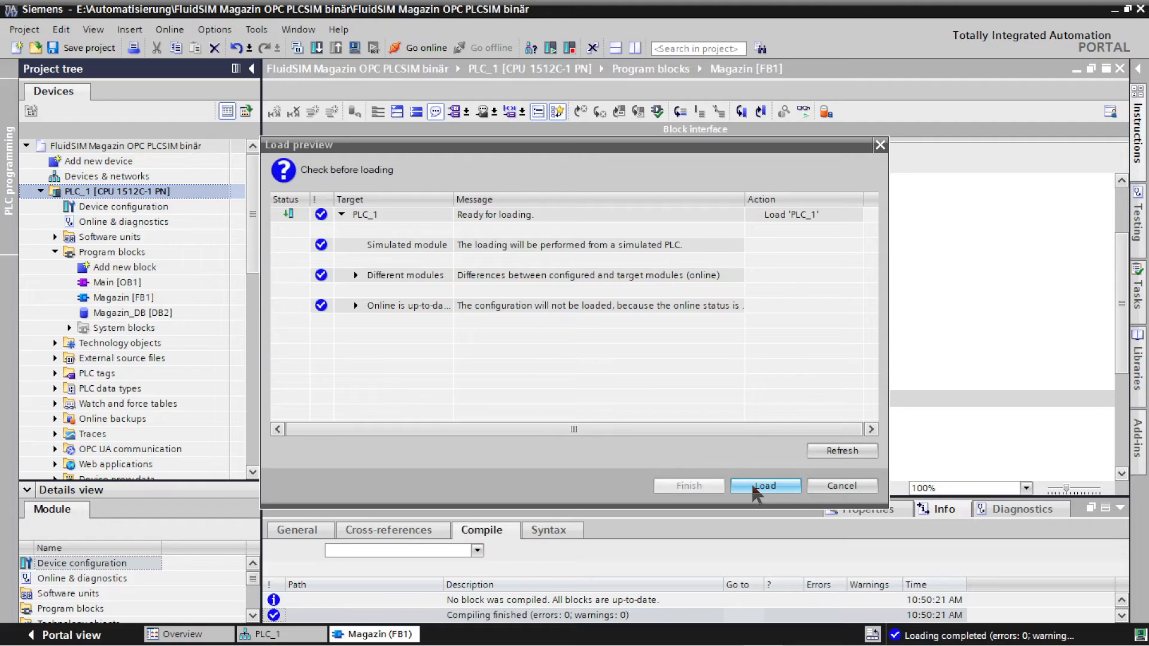
left_click(764, 486)
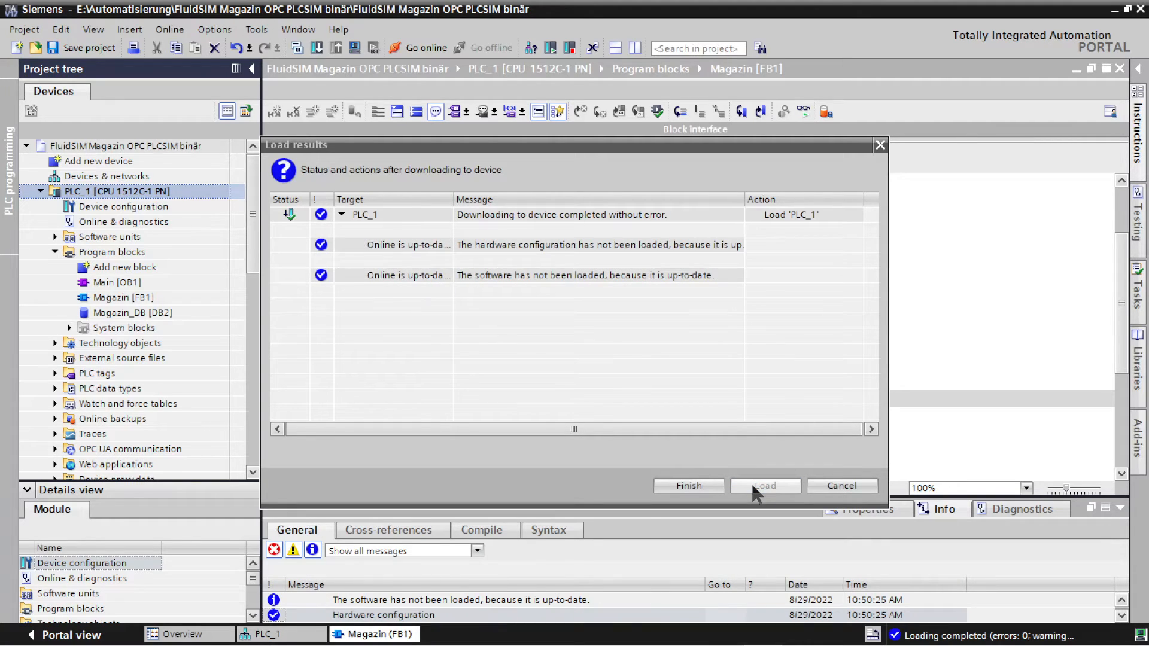
left_click(687, 486)
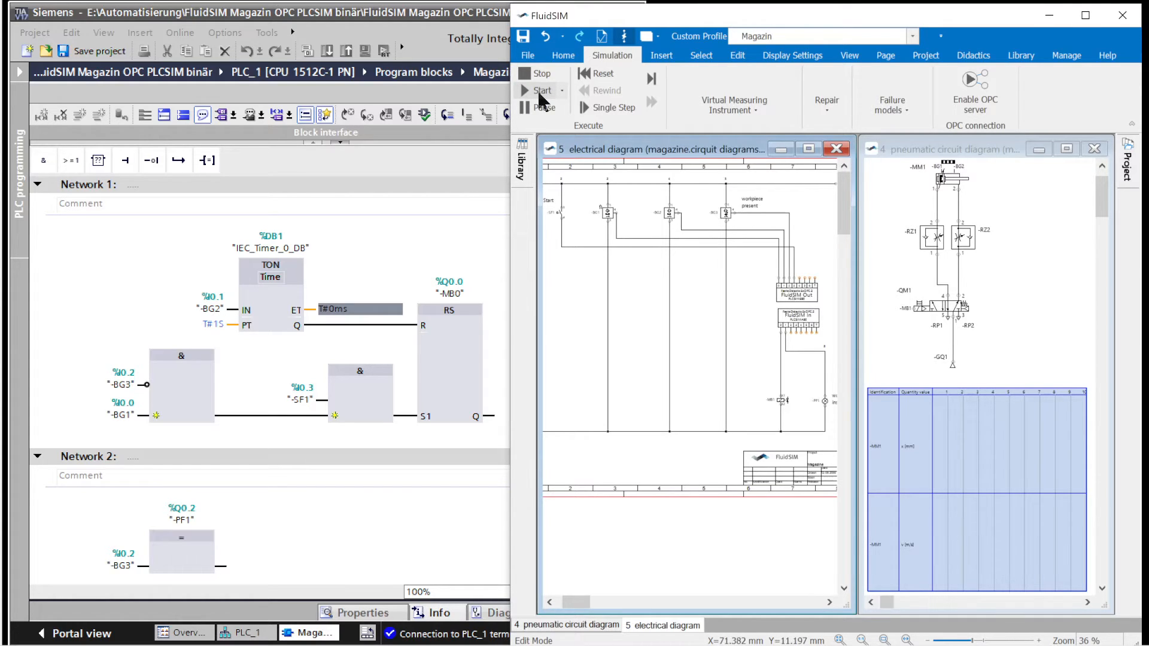
- Start the FluidSIM magazine simulation and switch on live monitoring of the Magazin block
left_click(542, 90)
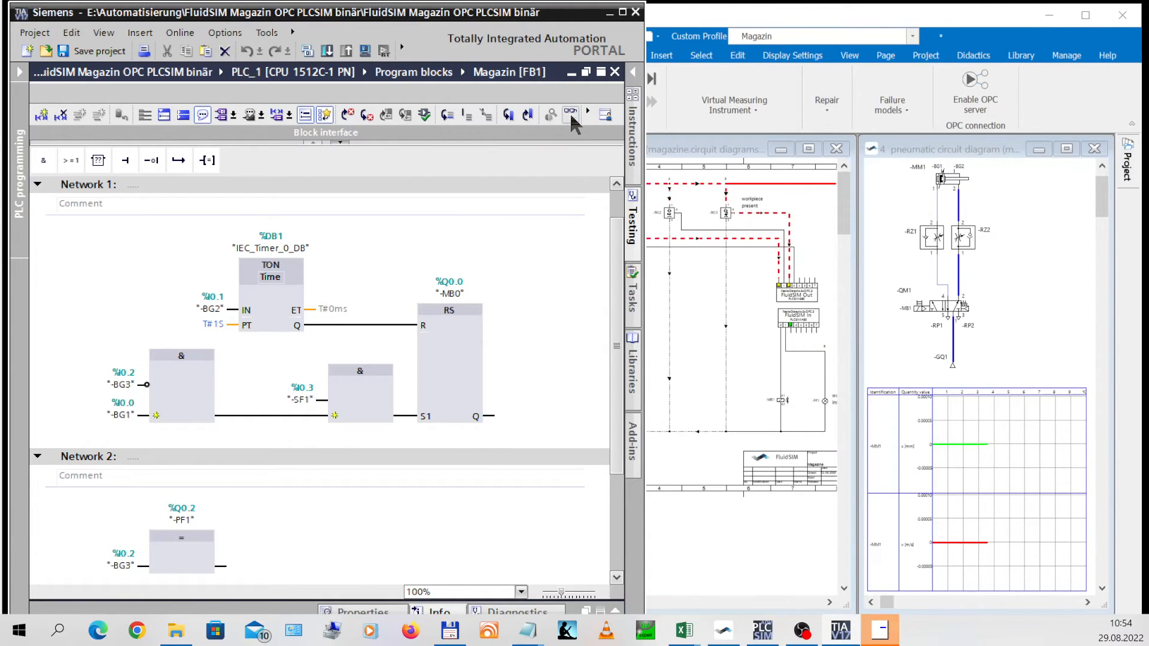
left_click(571, 114)
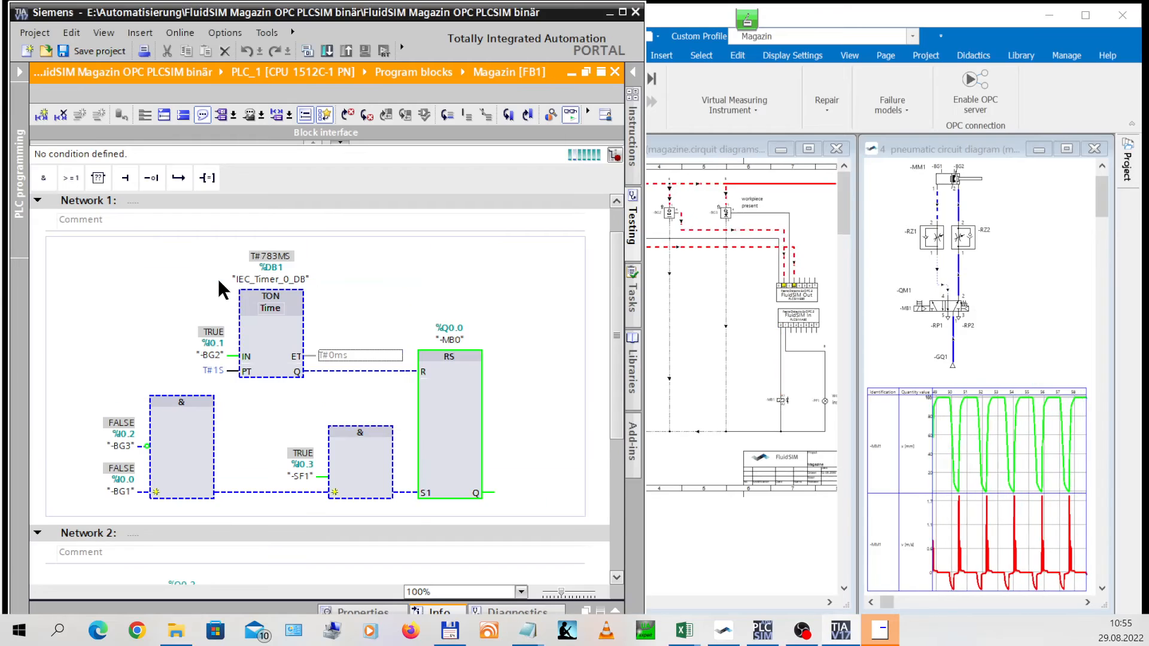
- Set the TON timer preset PT to T#3S and load the change into the running PLC
double_click(212, 372)
type("3")
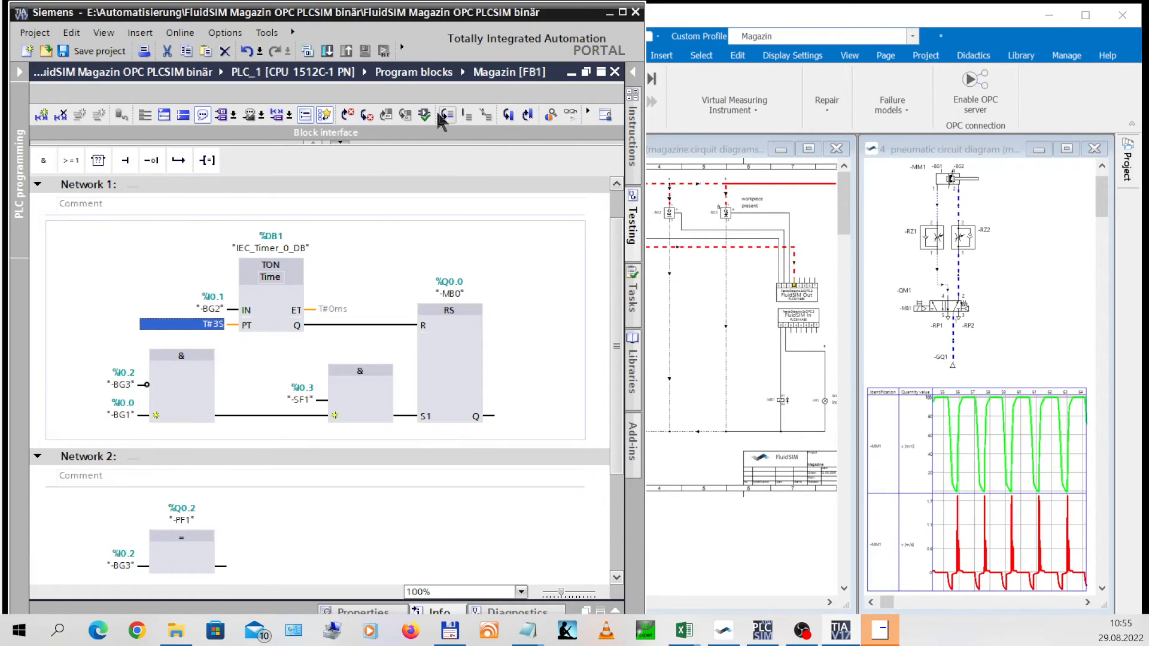
left_click(327, 51)
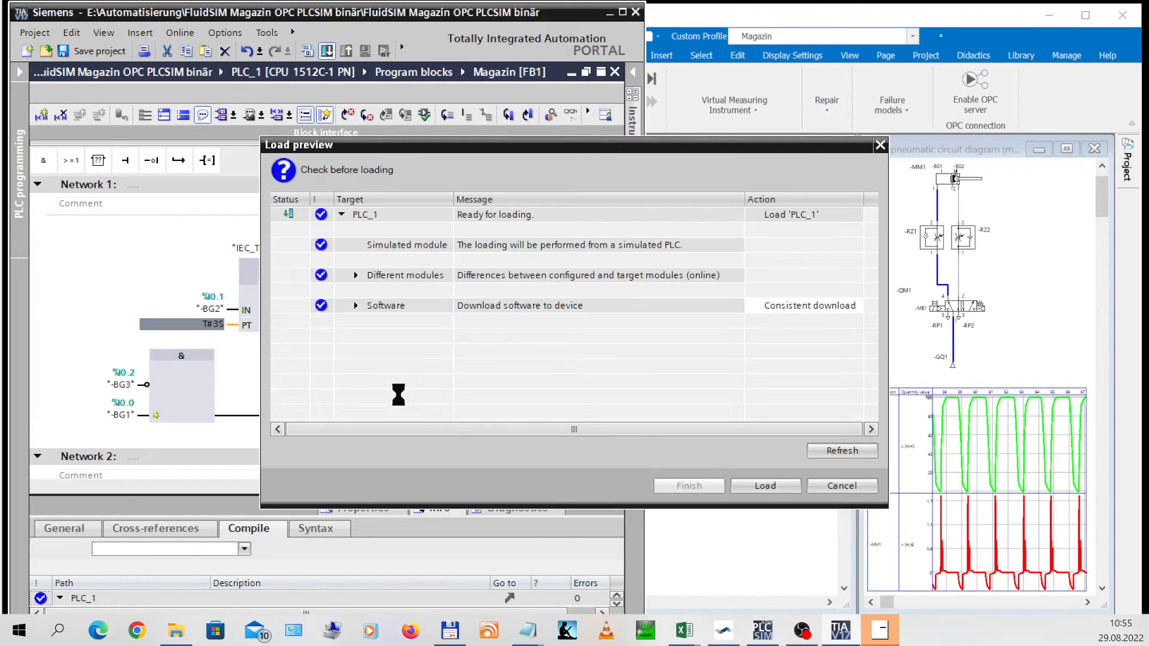
left_click(764, 486)
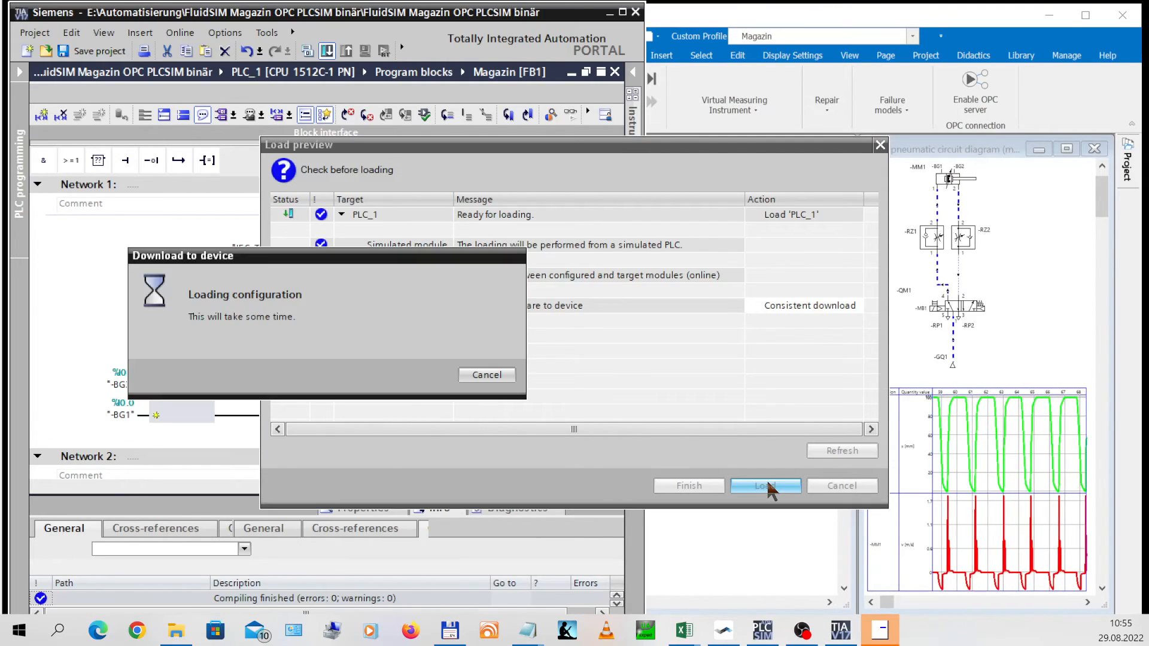
left_click(764, 485)
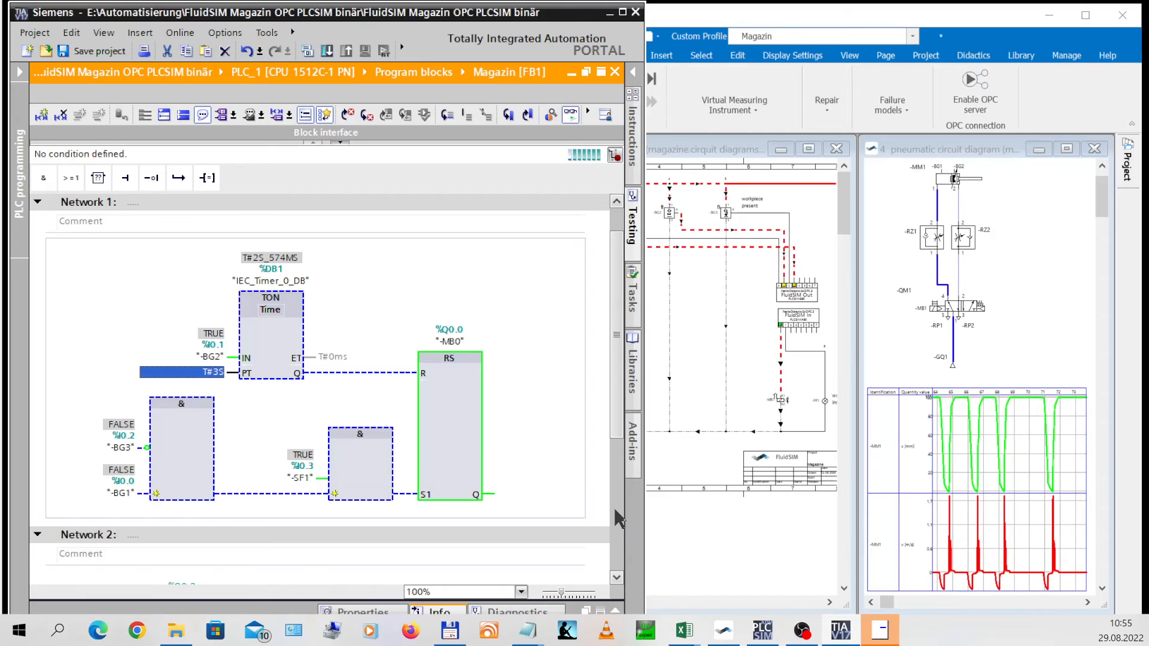
scroll("down", 3)
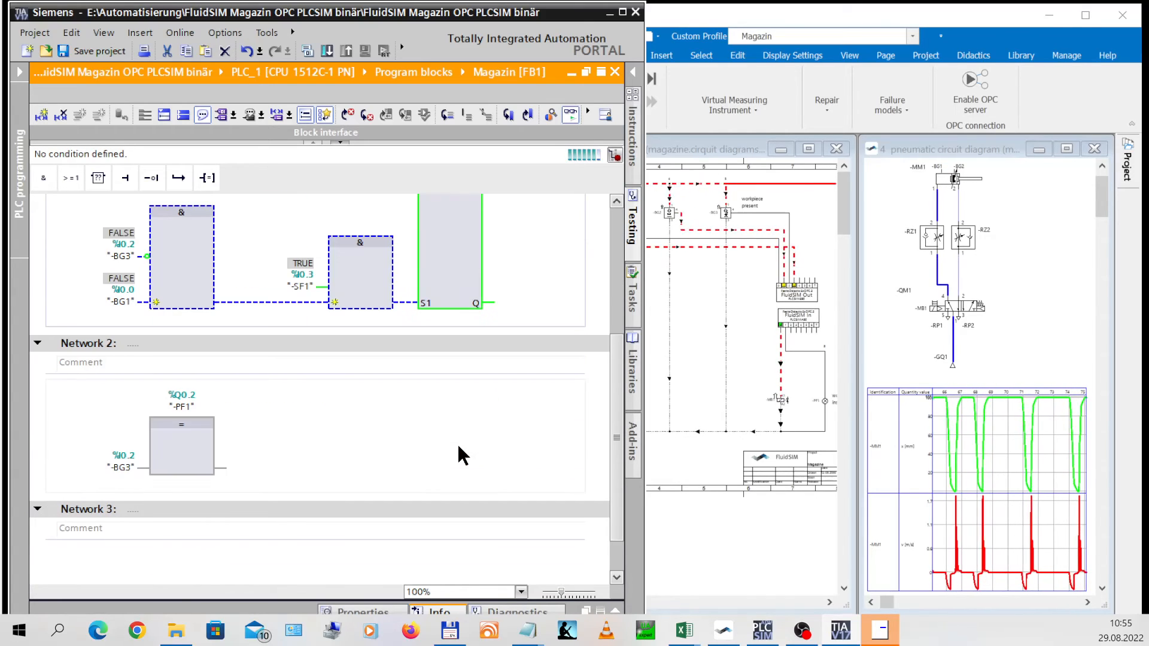